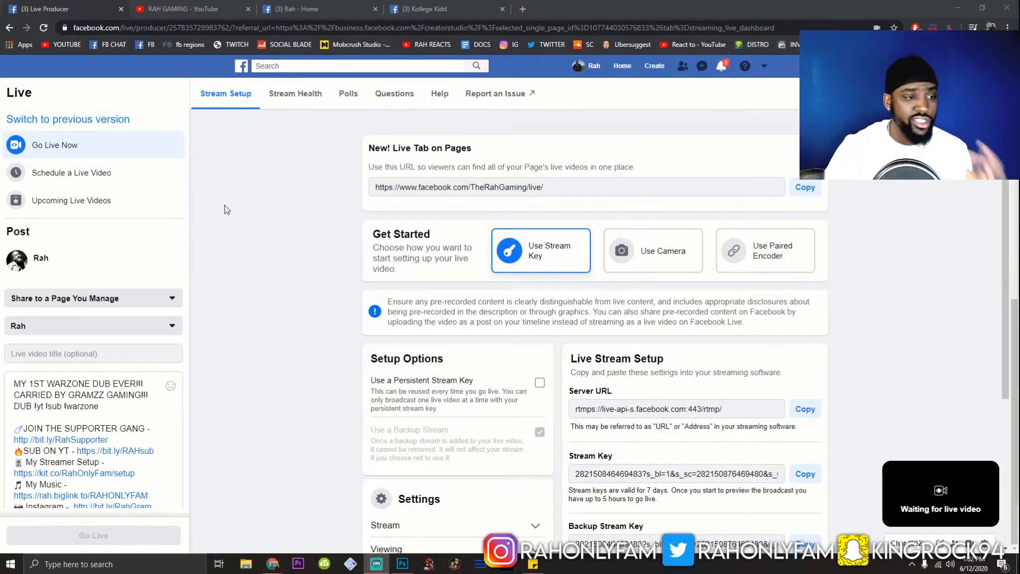
pyautogui.moveTo(253, 205)
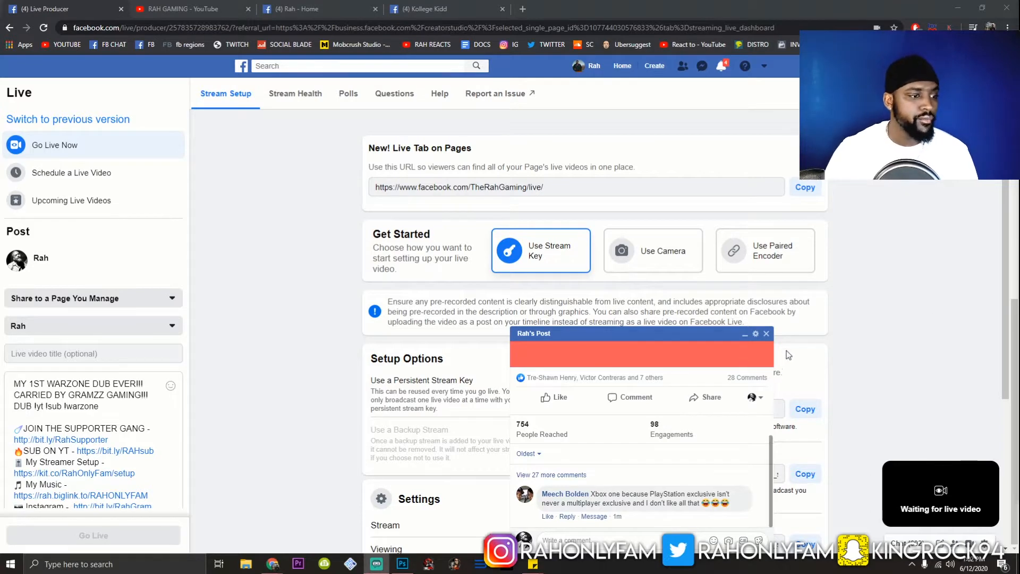
# Step: Close the post comments popup so the stream-key setup page is clear
pyautogui.click(766, 334)
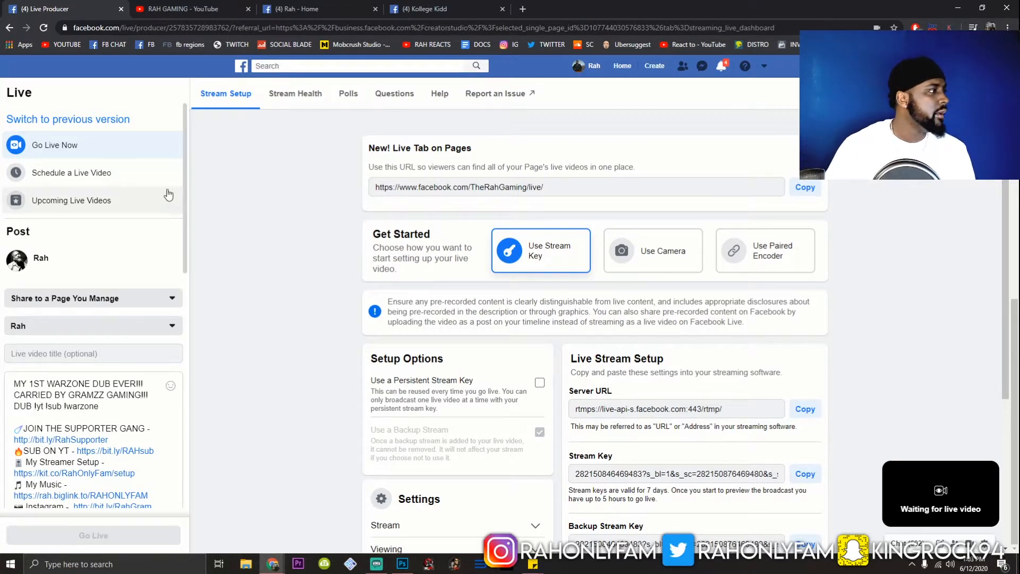
pyautogui.moveTo(310, 163)
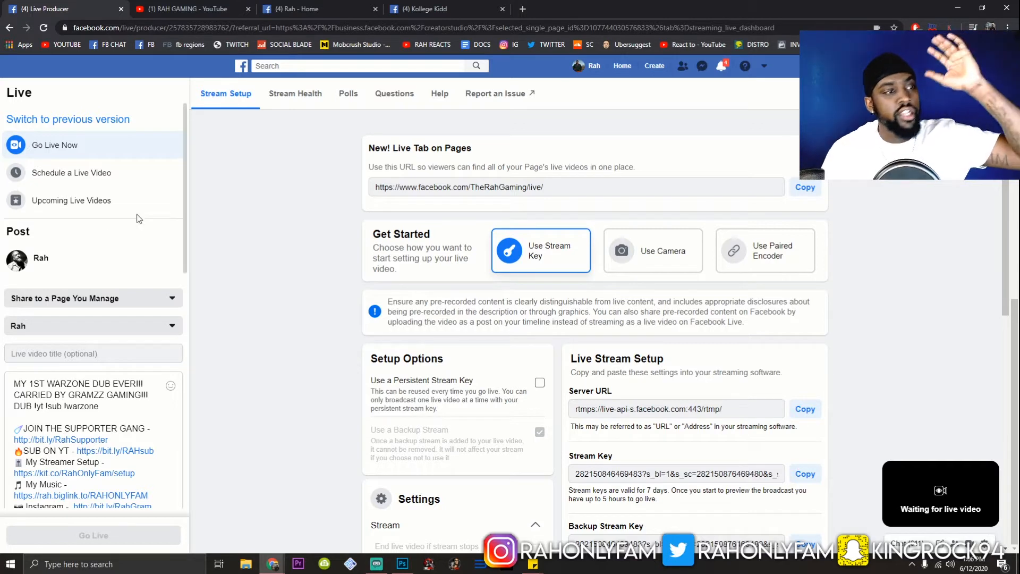
pyautogui.moveTo(227, 211)
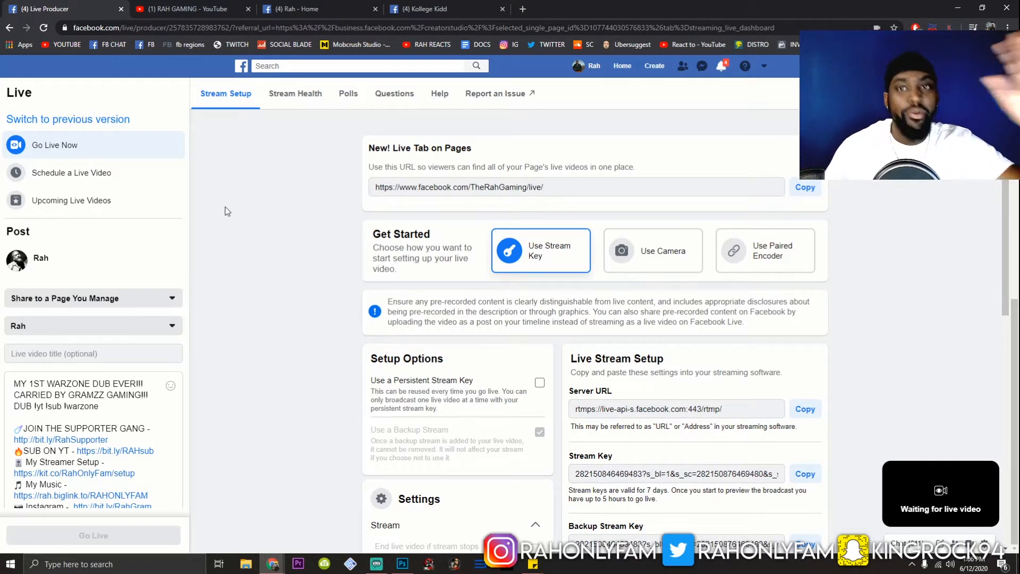
pyautogui.moveTo(96, 192)
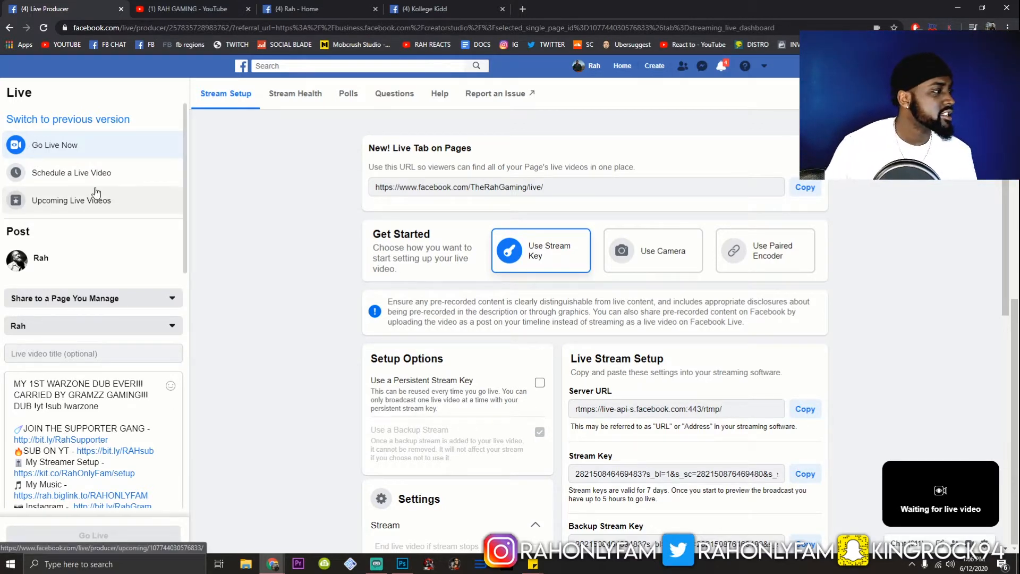
pyautogui.moveTo(98, 202)
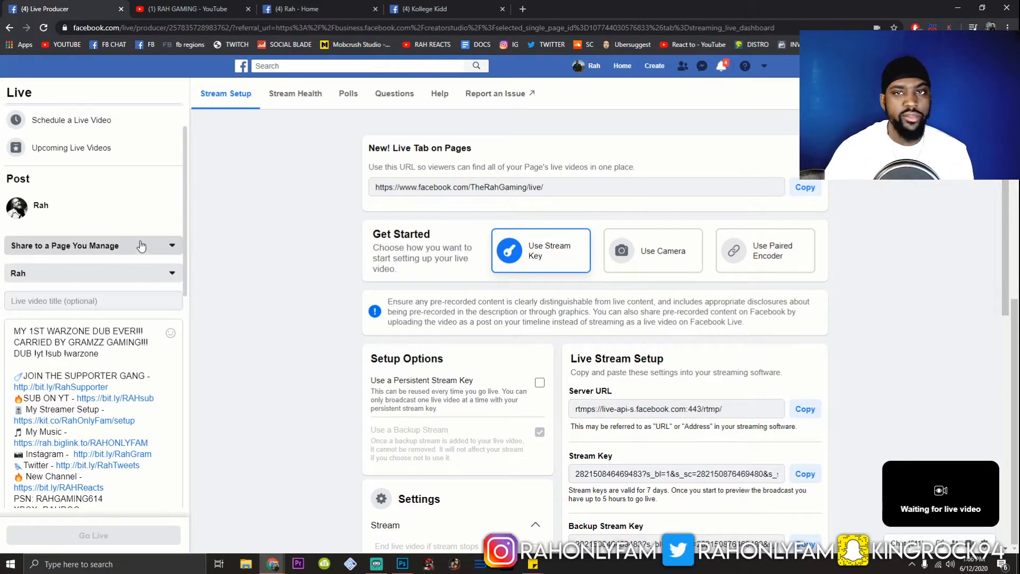
pyautogui.moveTo(196, 238)
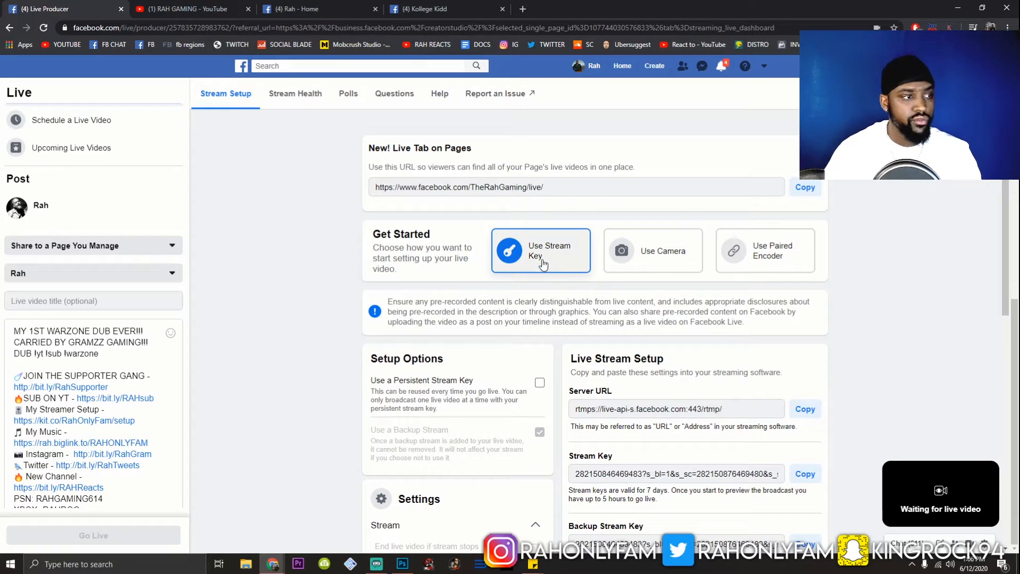
pyautogui.scroll(-3)
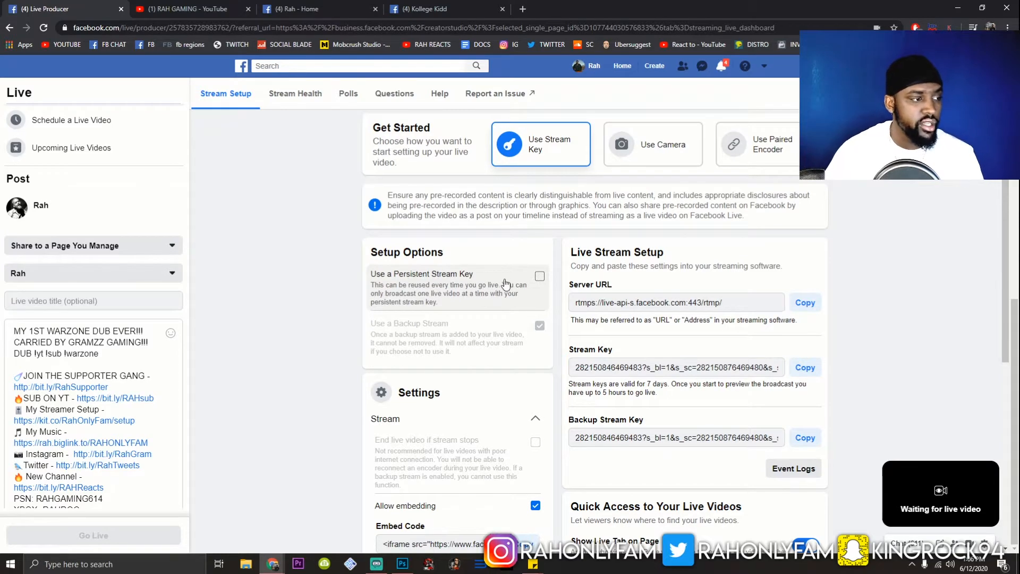
pyautogui.scroll(-3)
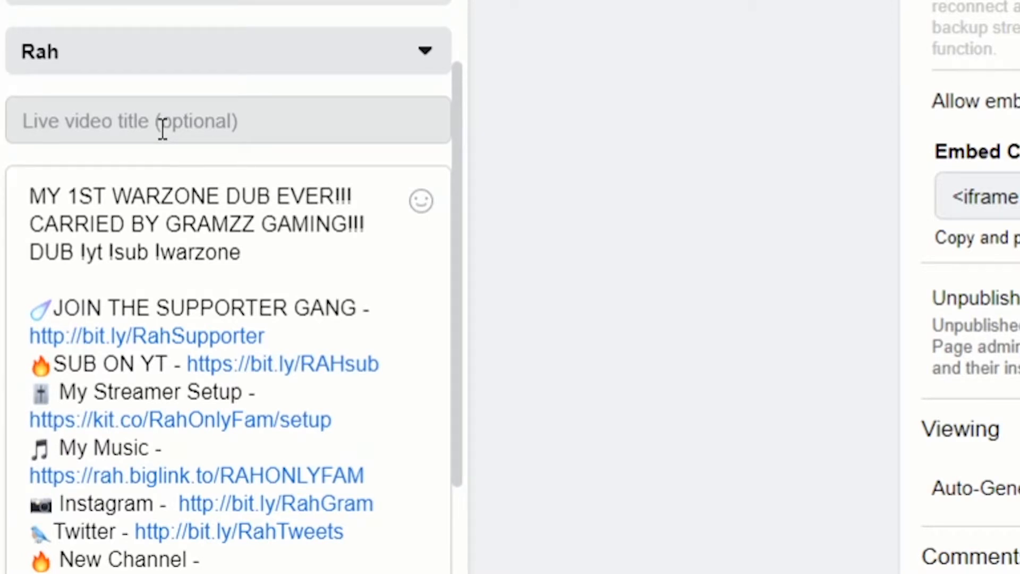
pyautogui.moveTo(153, 121)
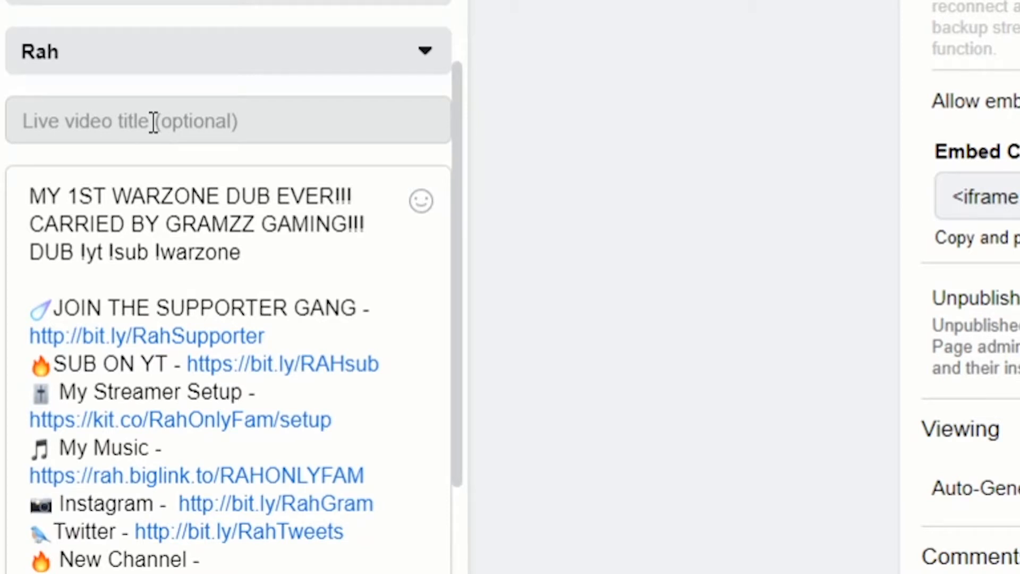
pyautogui.moveTo(166, 121)
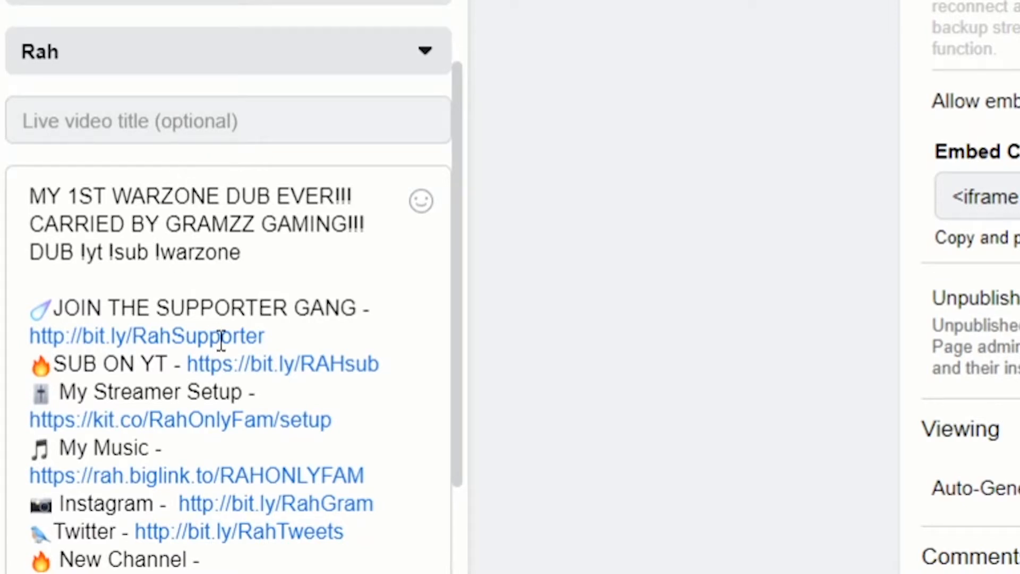
pyautogui.scroll(-3)
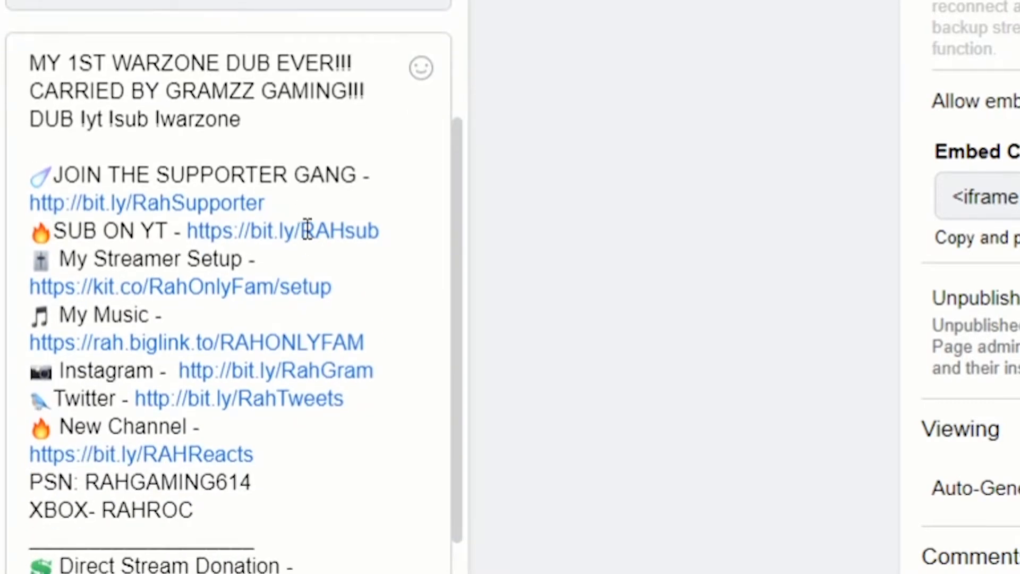
pyautogui.scroll(-3)
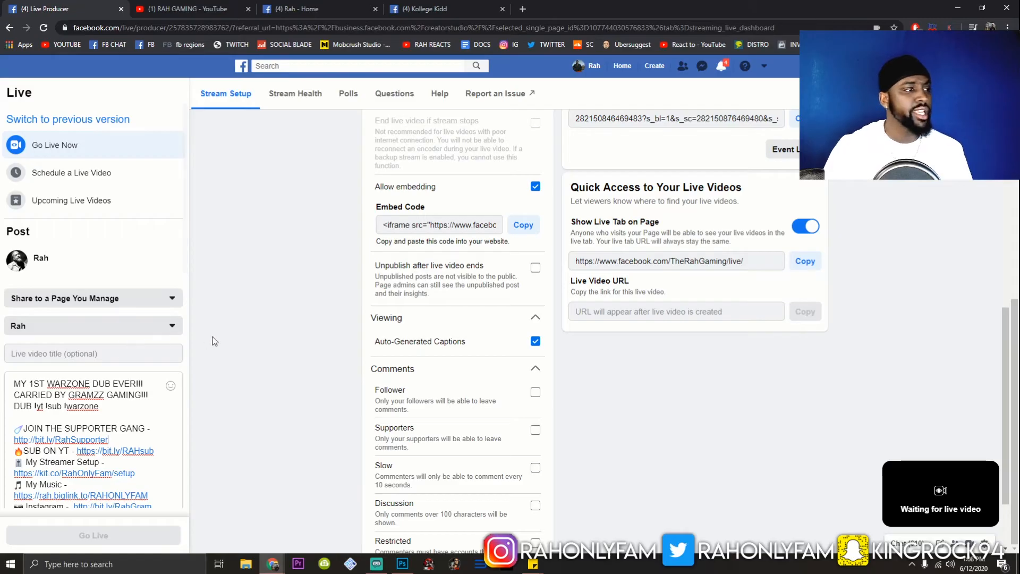
# Step: Tag the live video with the game Fortnite via the Tag a game field
pyautogui.scroll(-3)
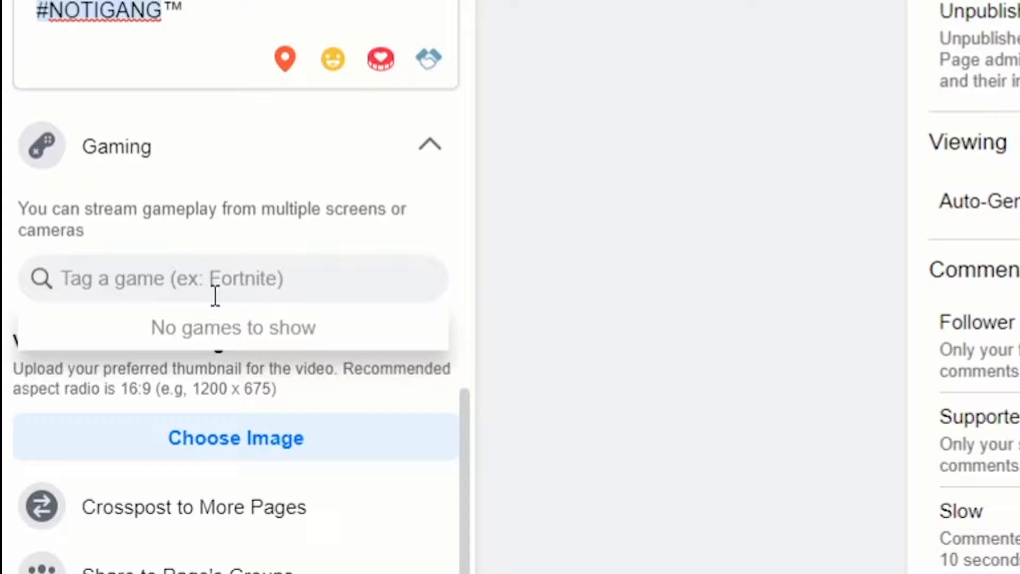
pyautogui.write('FORT')
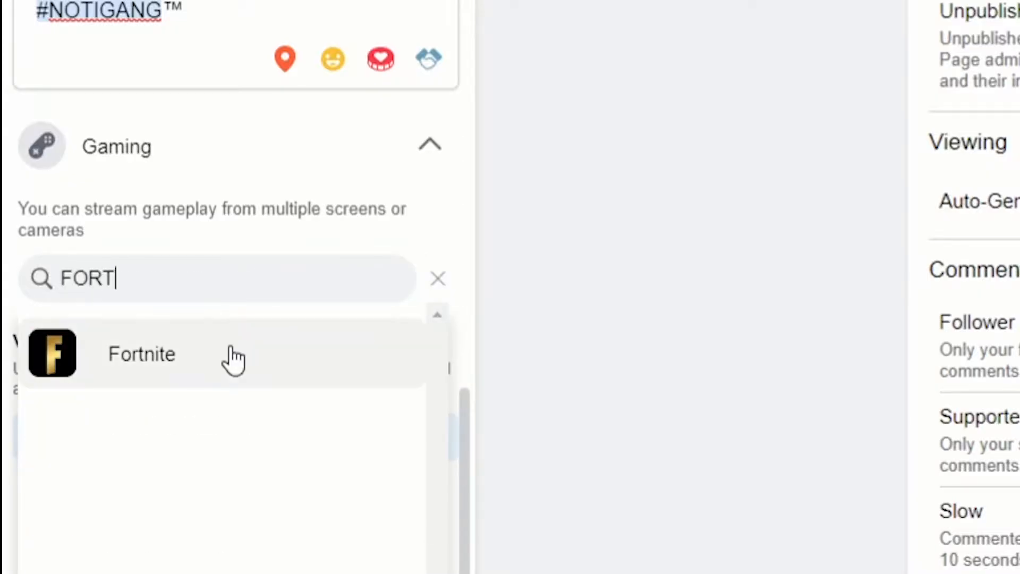
pyautogui.click(142, 354)
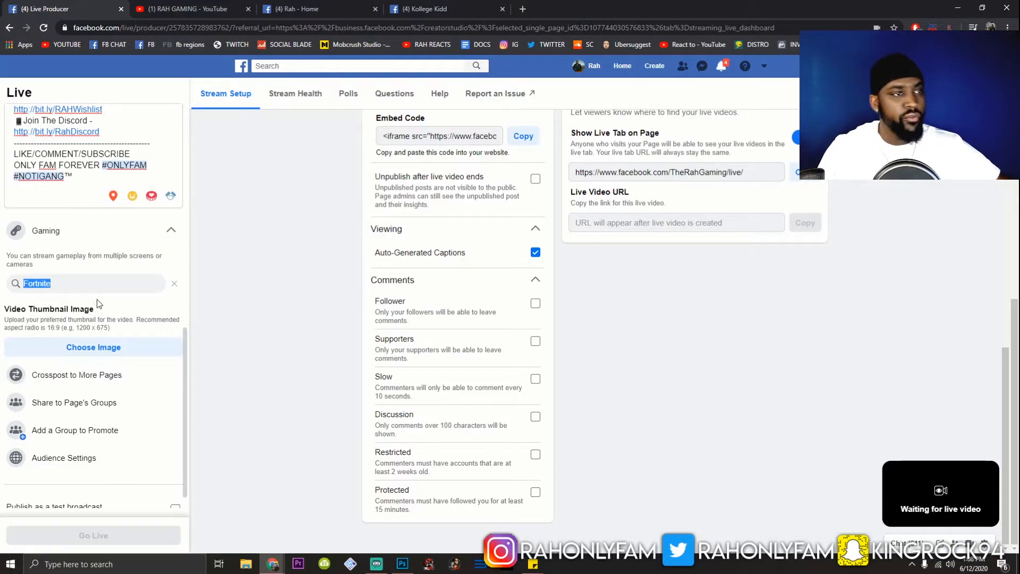
pyautogui.moveTo(117, 307)
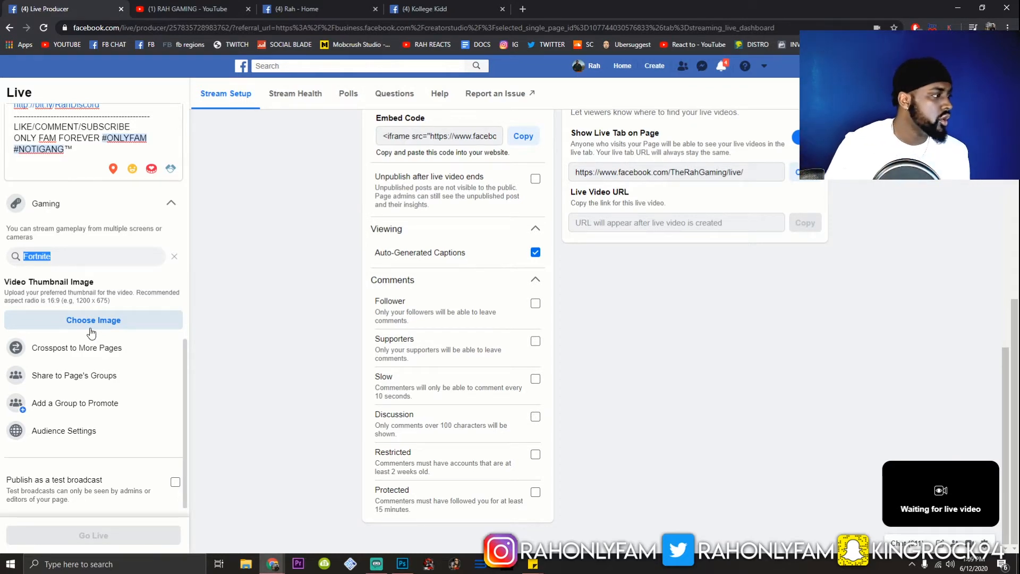
pyautogui.moveTo(144, 505)
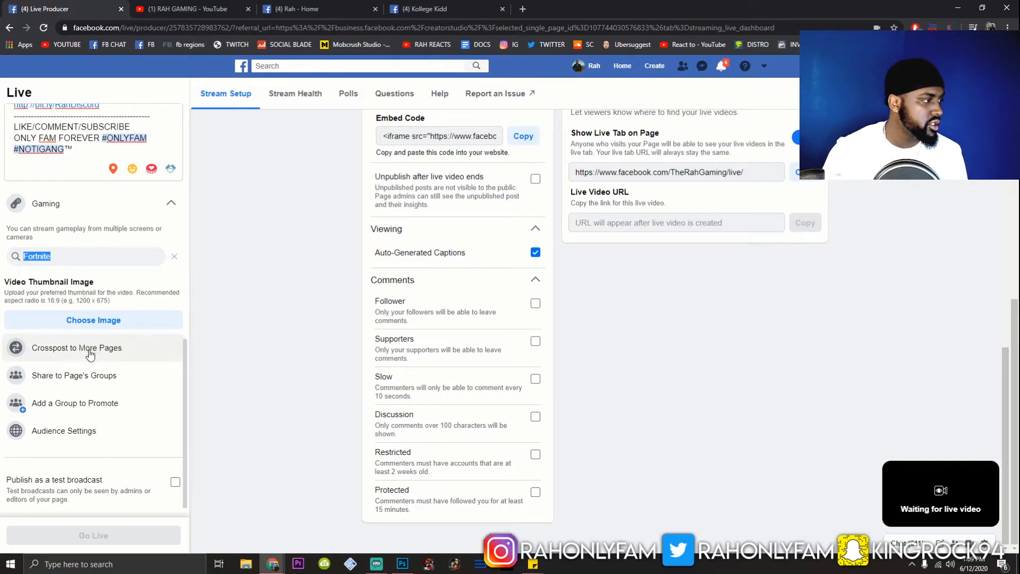
pyautogui.click(76, 348)
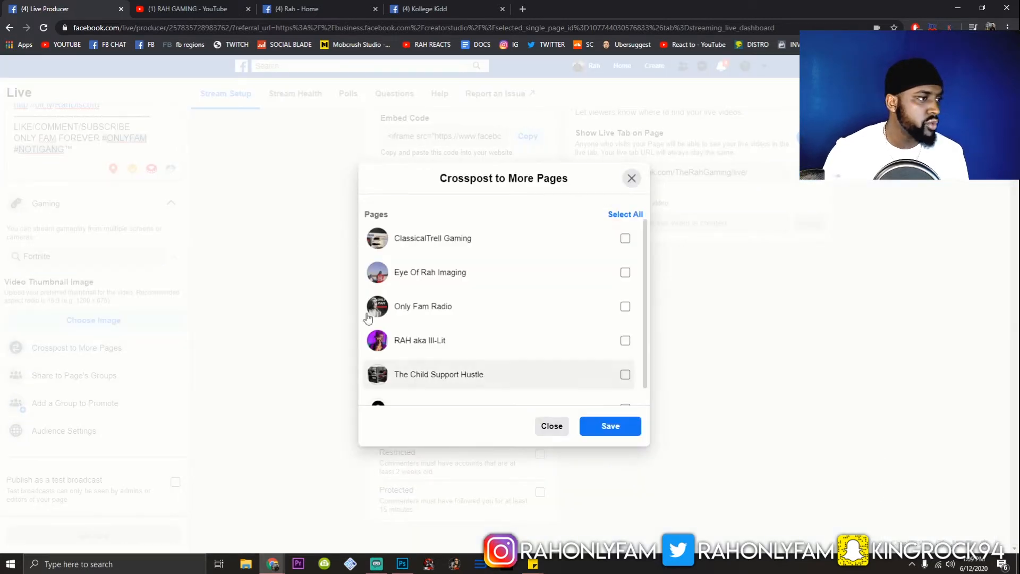
pyautogui.moveTo(518, 438)
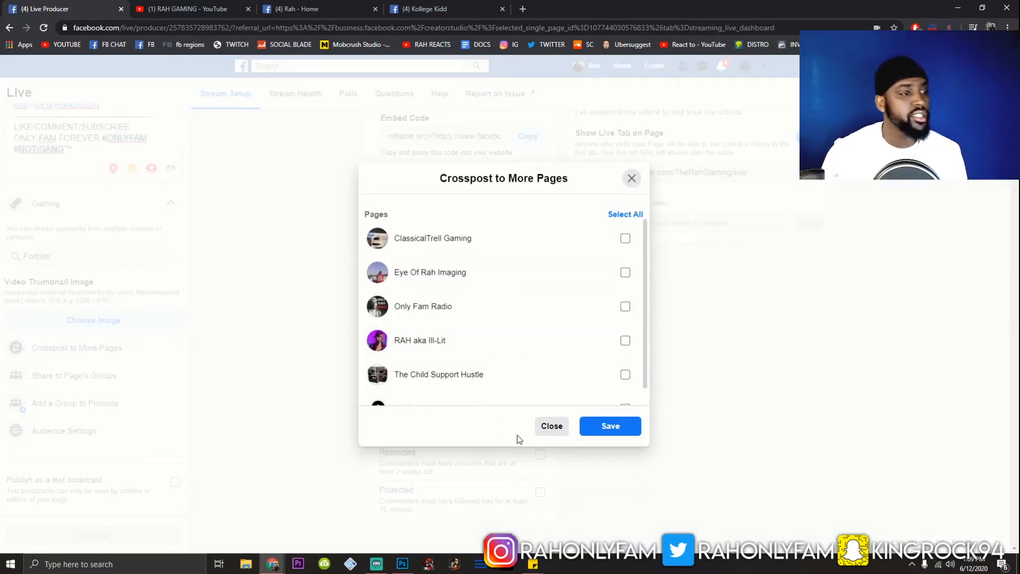
pyautogui.click(551, 425)
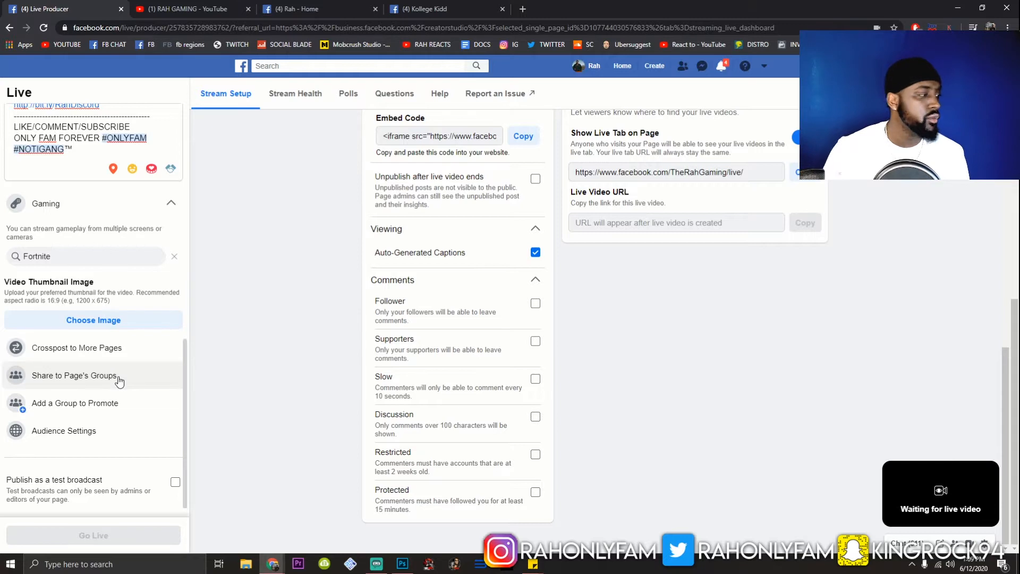
pyautogui.click(75, 376)
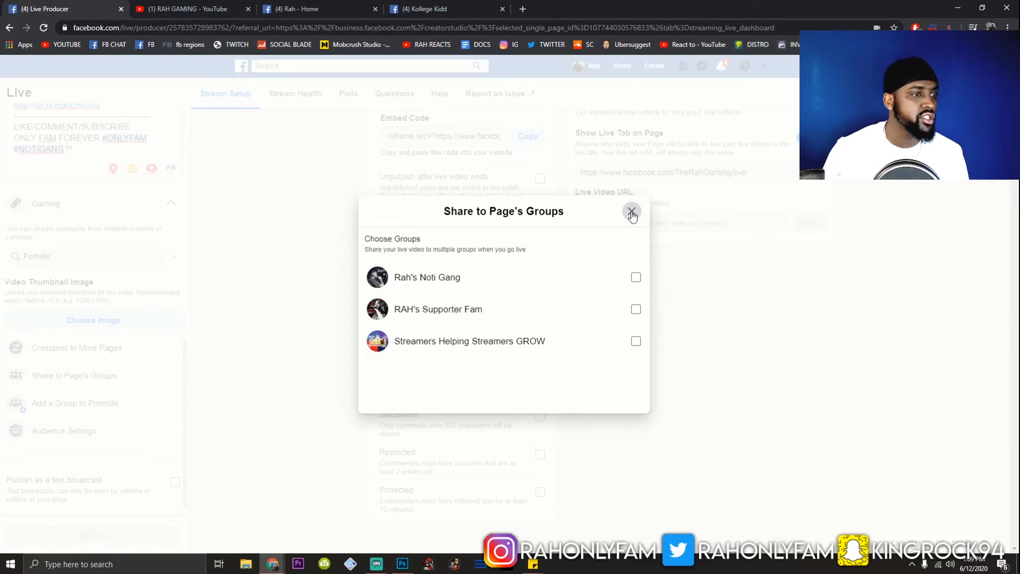
pyautogui.click(631, 212)
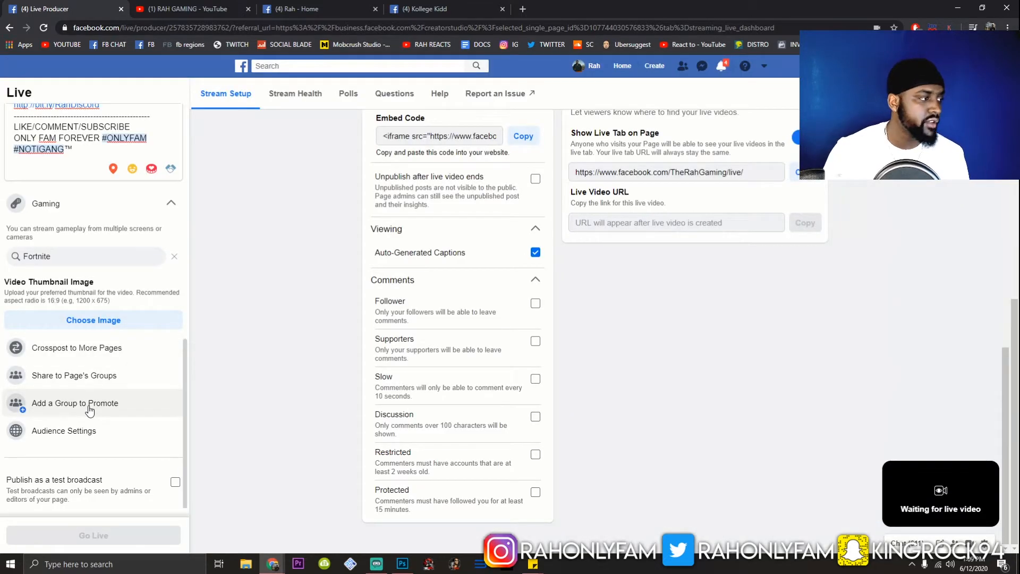
pyautogui.click(75, 403)
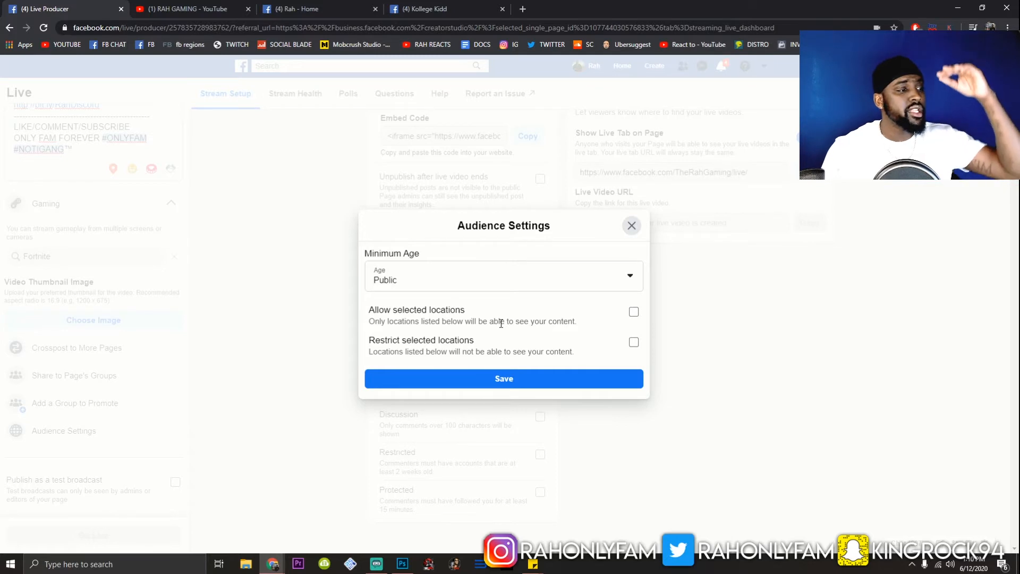
pyautogui.click(503, 276)
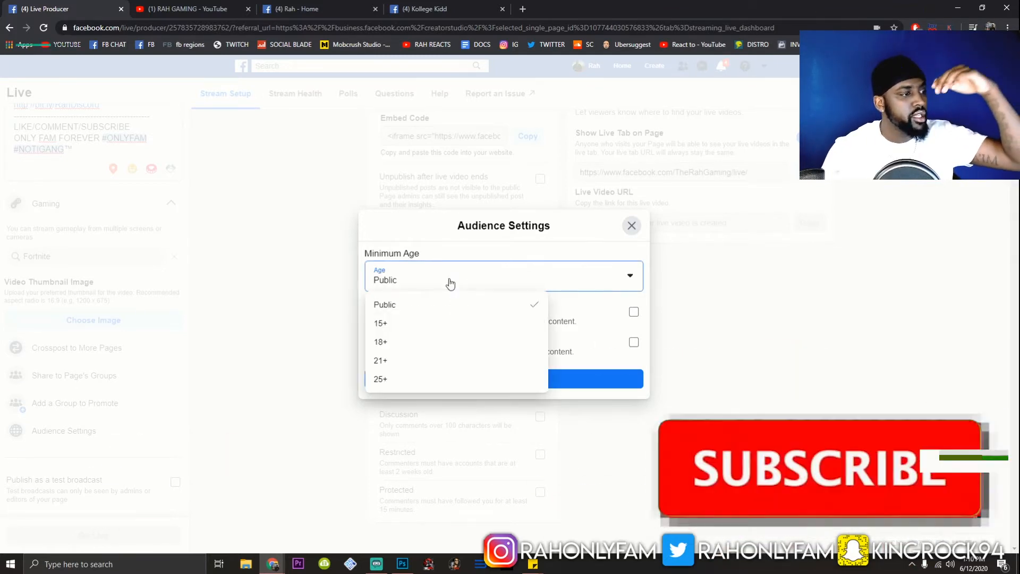
pyautogui.click(384, 303)
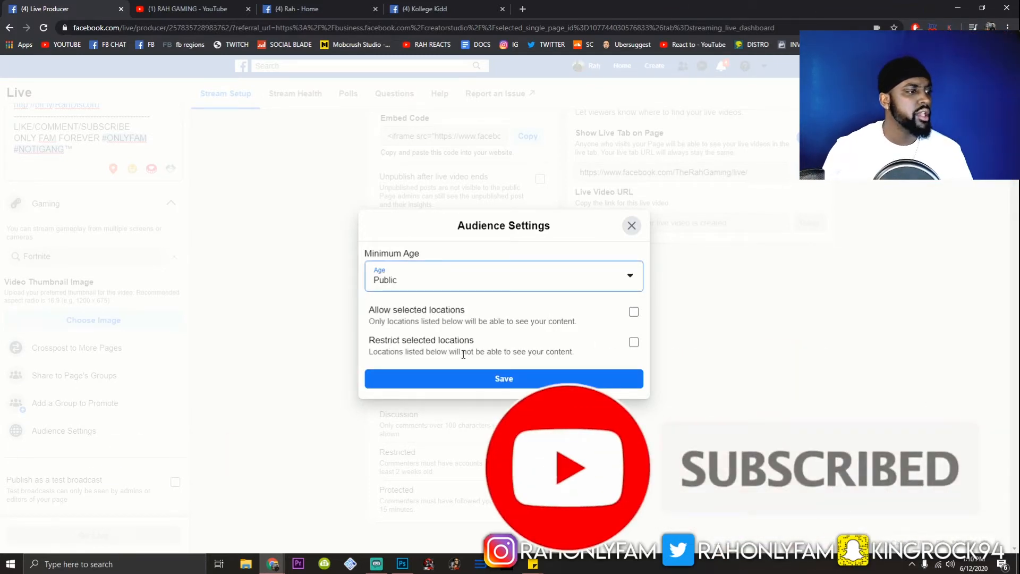
pyautogui.moveTo(631, 226)
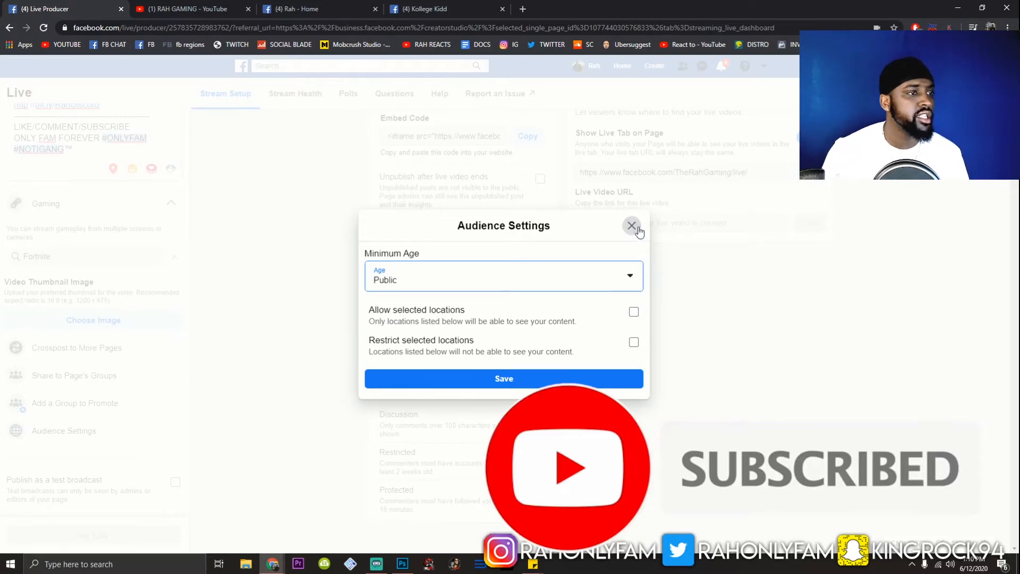
pyautogui.click(631, 226)
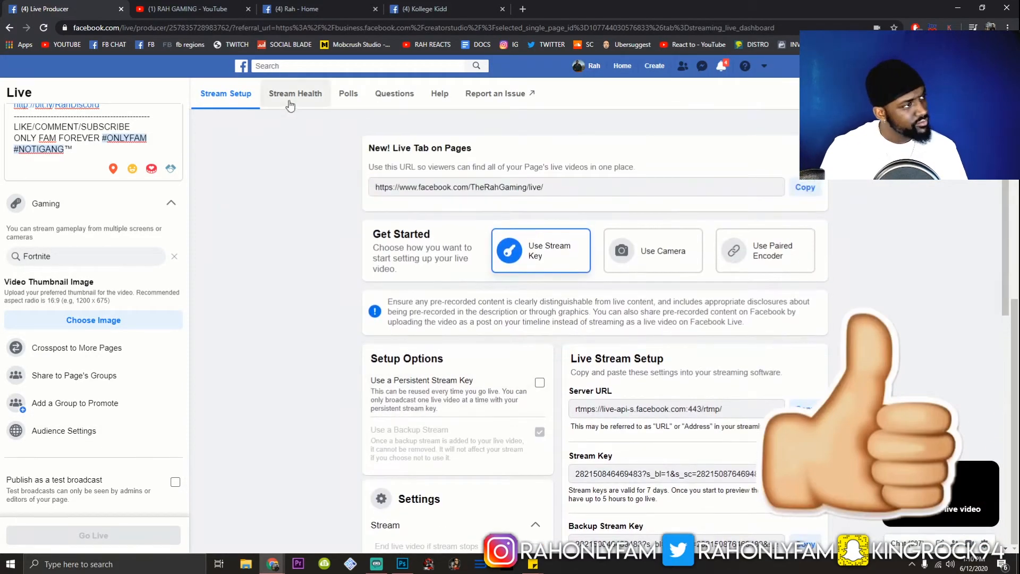
# Step: Review the Stream Health metrics, then switch to the Polls panel
pyautogui.click(295, 93)
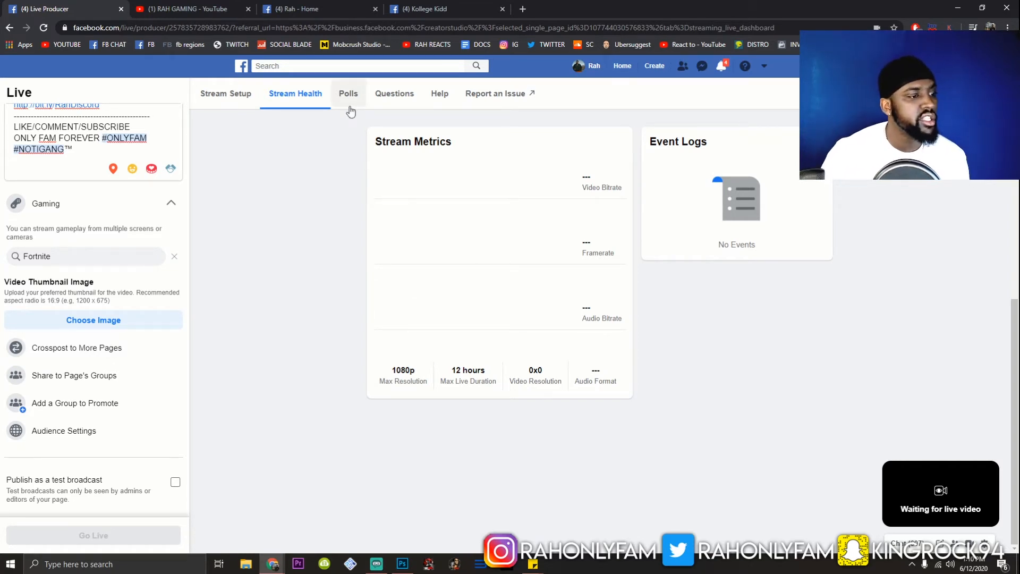
pyautogui.click(348, 93)
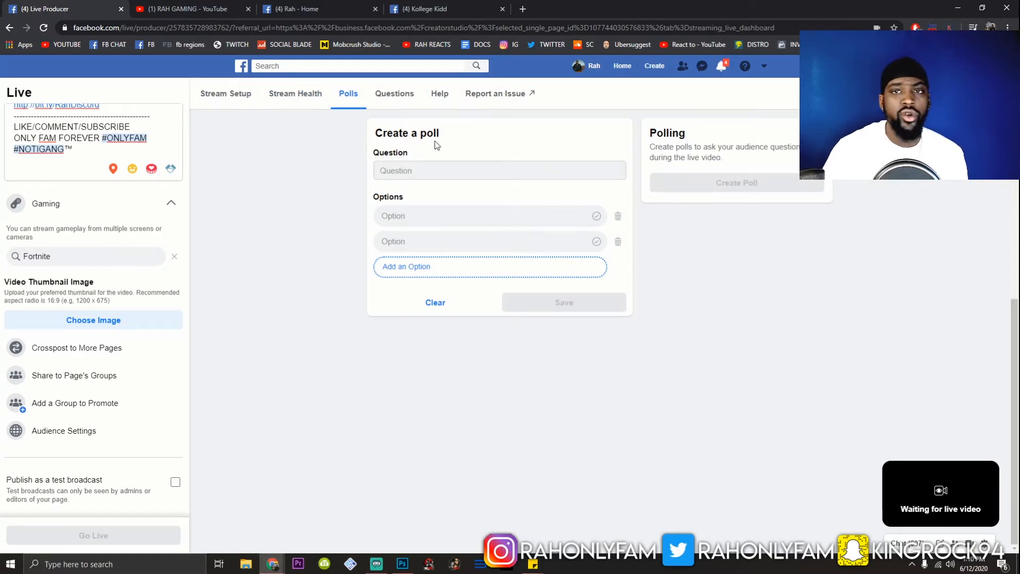
pyautogui.moveTo(444, 138)
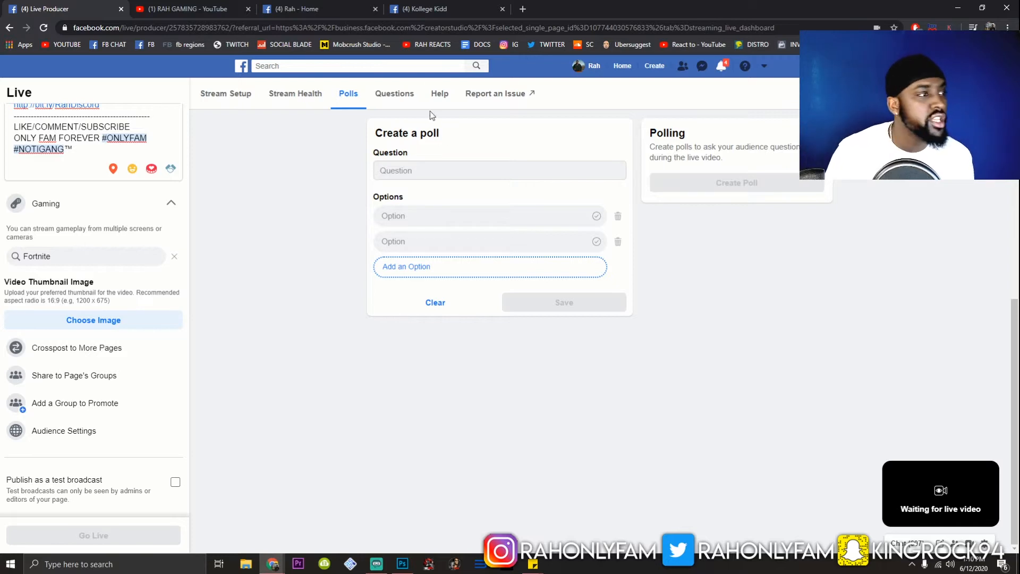
# Step: Review the empty Questions panel and Help, then return to Stream Setup
pyautogui.click(393, 94)
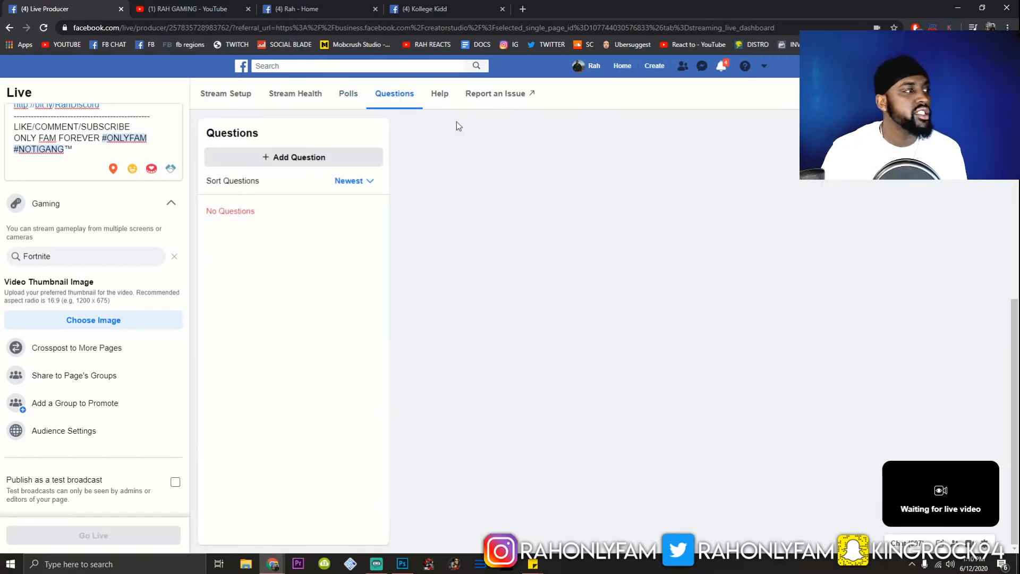
pyautogui.click(440, 93)
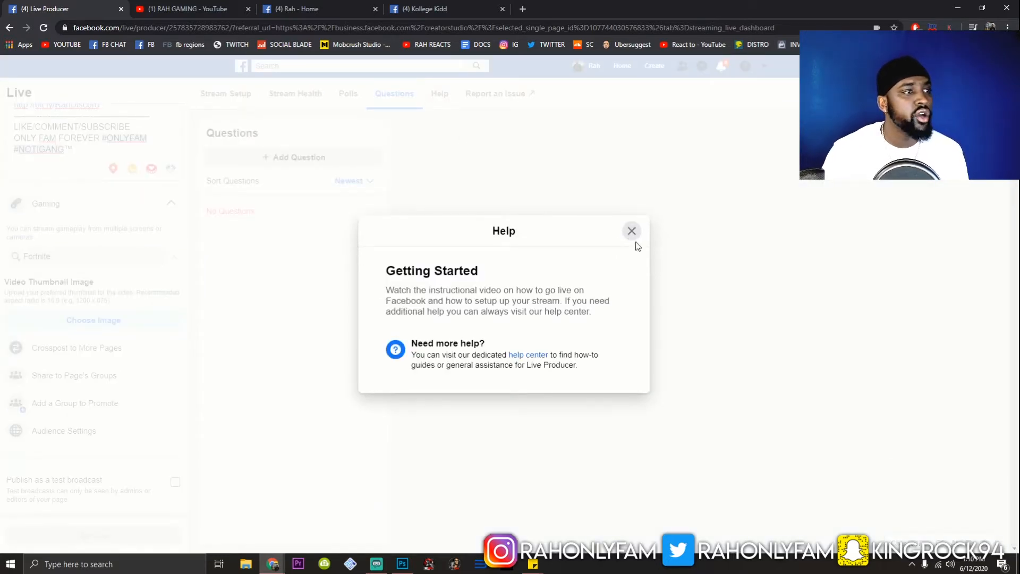
pyautogui.click(631, 230)
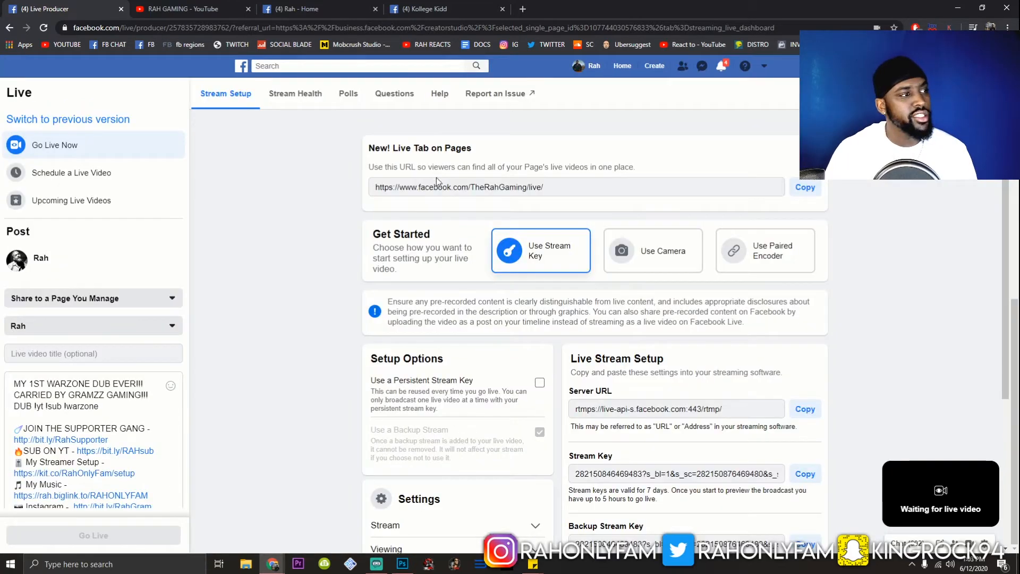
pyautogui.moveTo(456, 180)
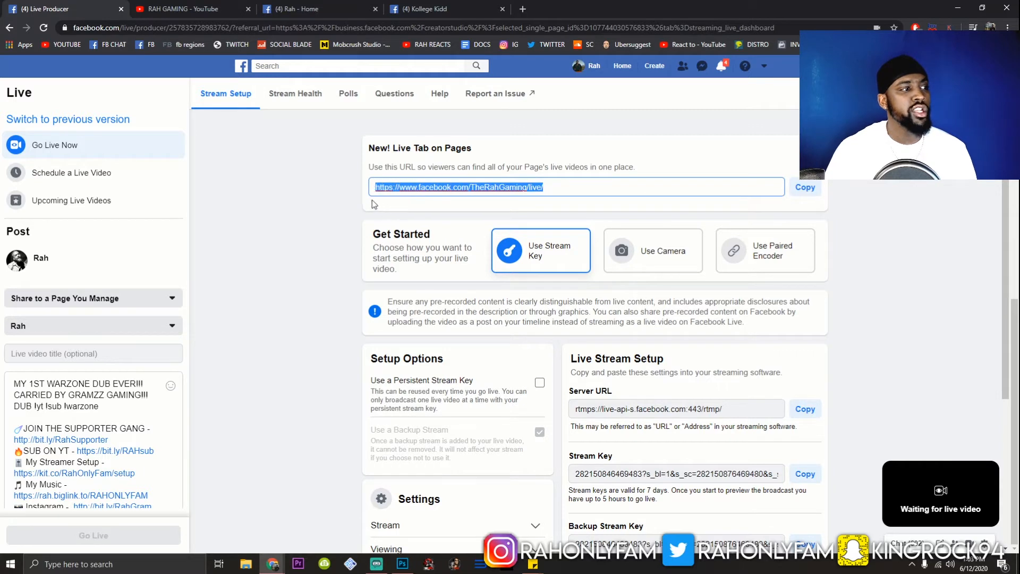
pyautogui.click(406, 187)
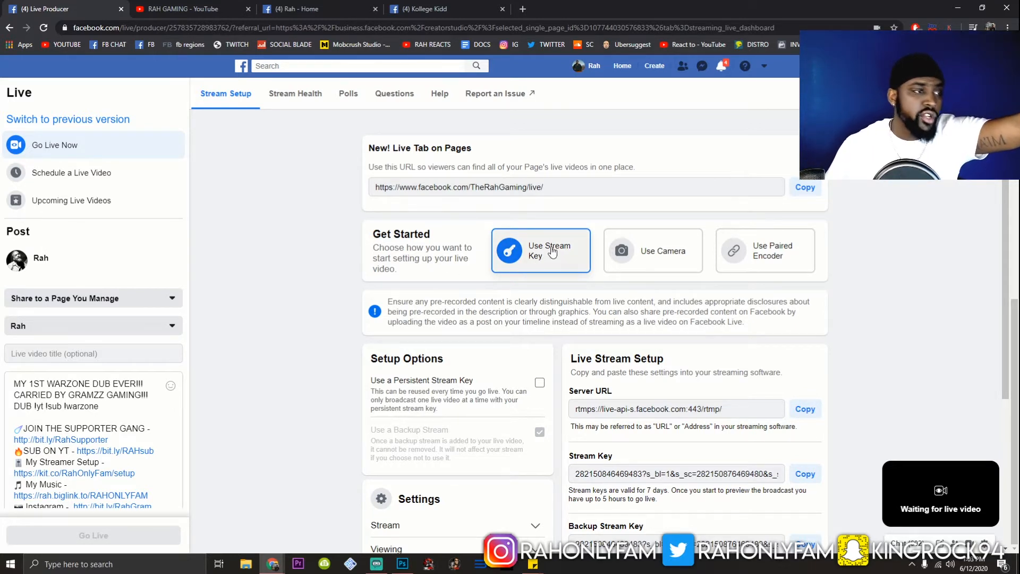
pyautogui.moveTo(572, 340)
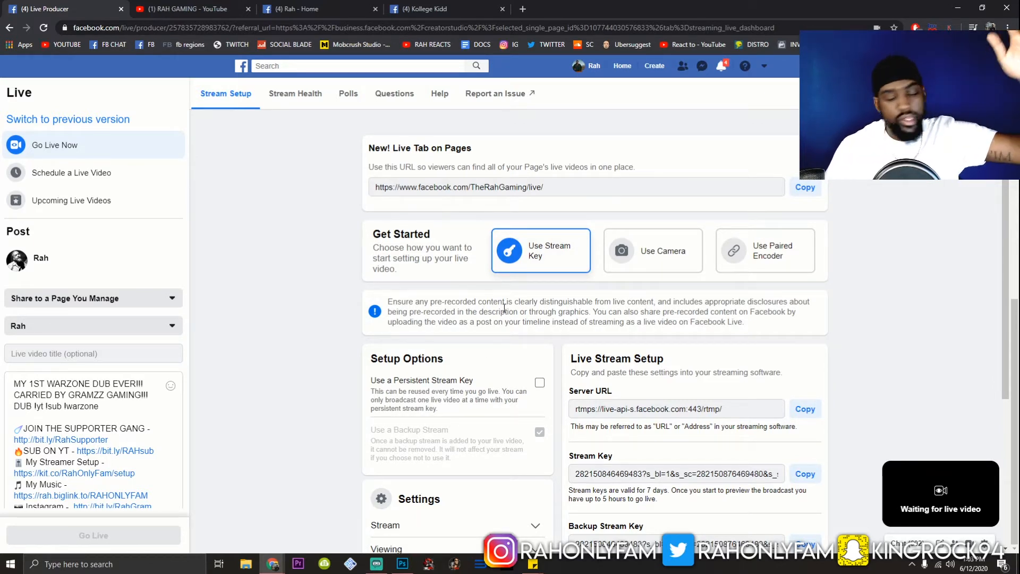
pyautogui.moveTo(585, 268)
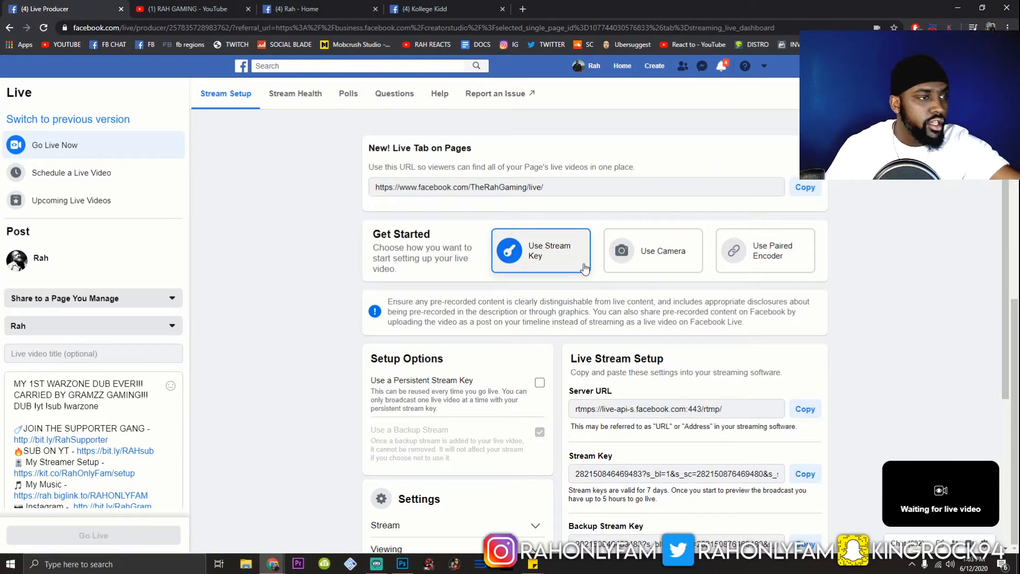
pyautogui.moveTo(638, 253)
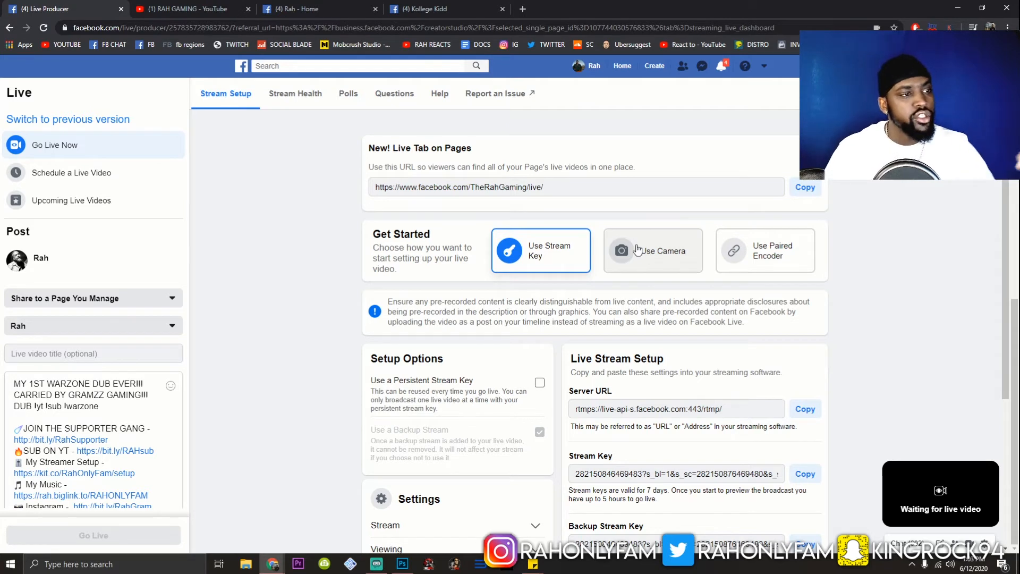
pyautogui.click(653, 249)
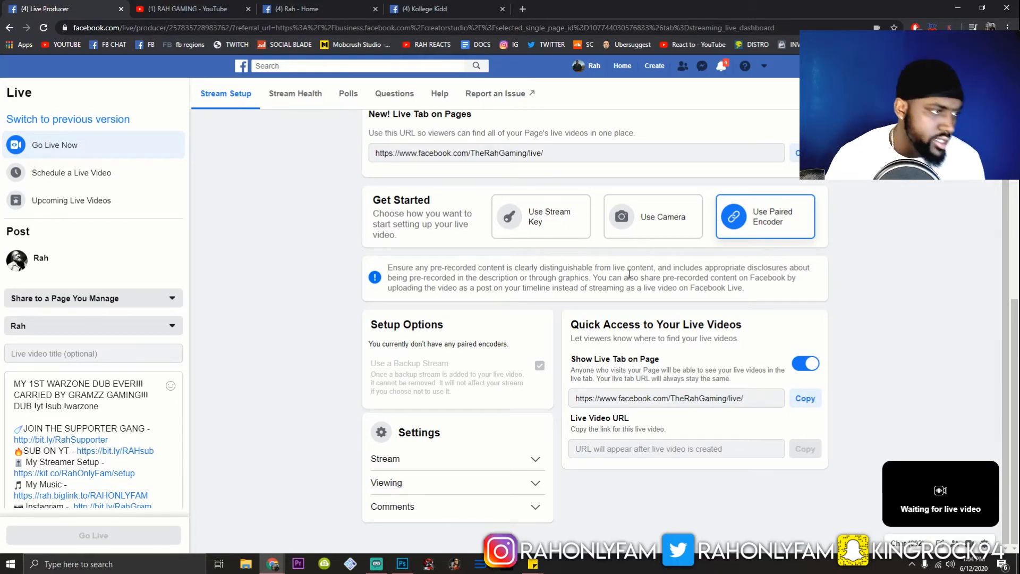
pyautogui.moveTo(658, 276)
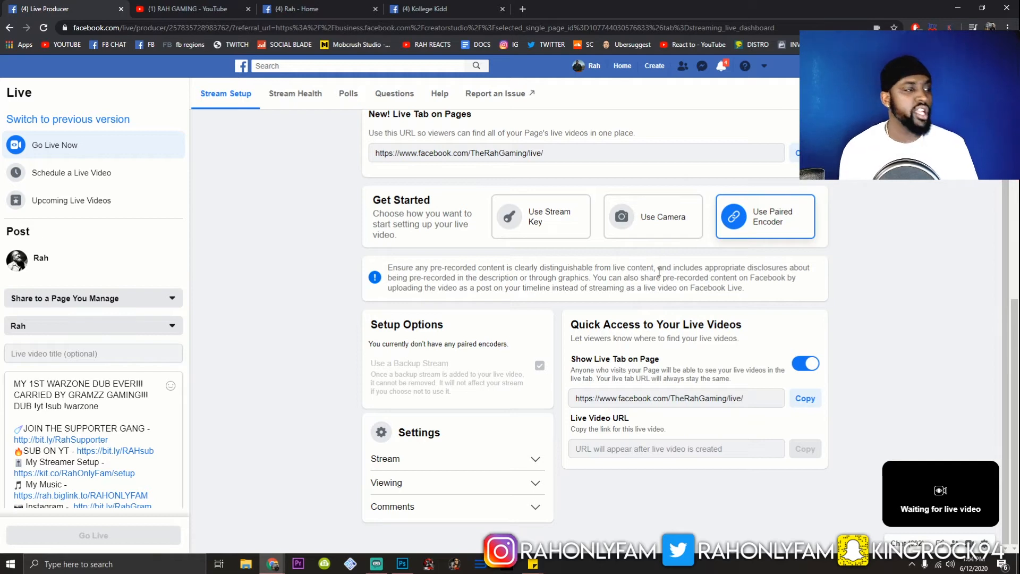
pyautogui.moveTo(400, 338)
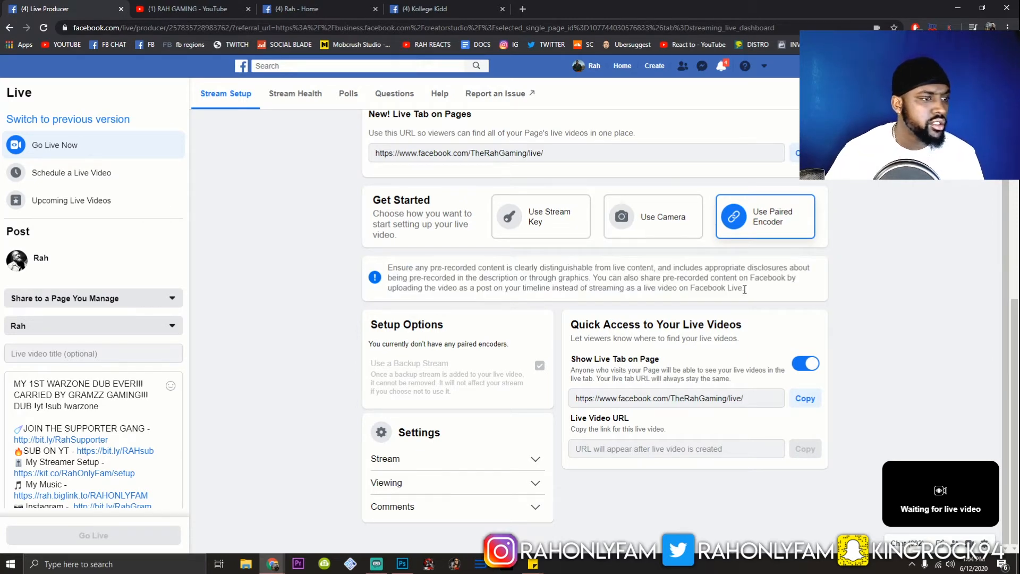
pyautogui.moveTo(557, 230)
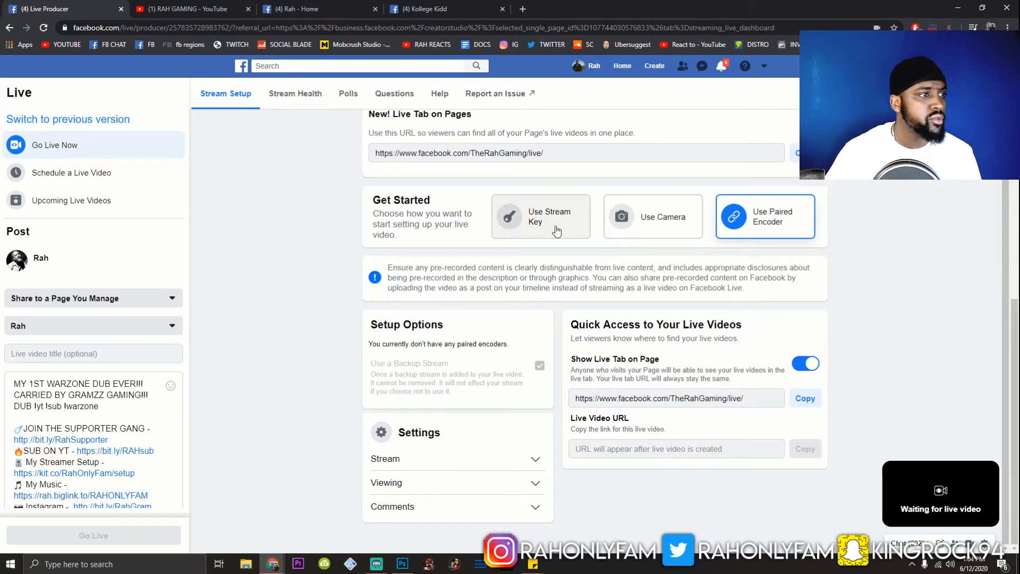
# Step: Switch back to the Use Stream Key method and review Setup Options and Live Stream Setup
pyautogui.click(540, 217)
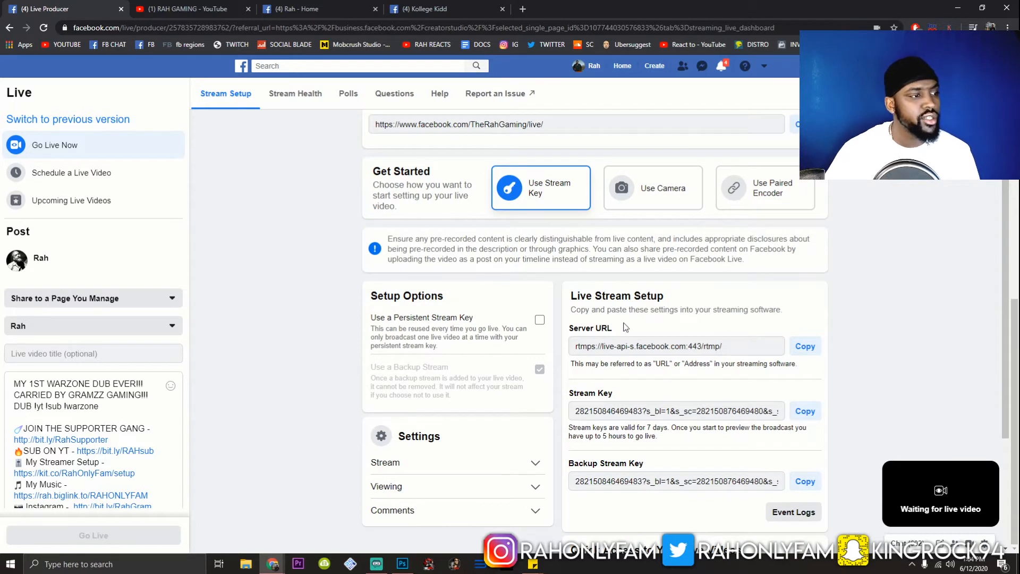
pyautogui.scroll(-3)
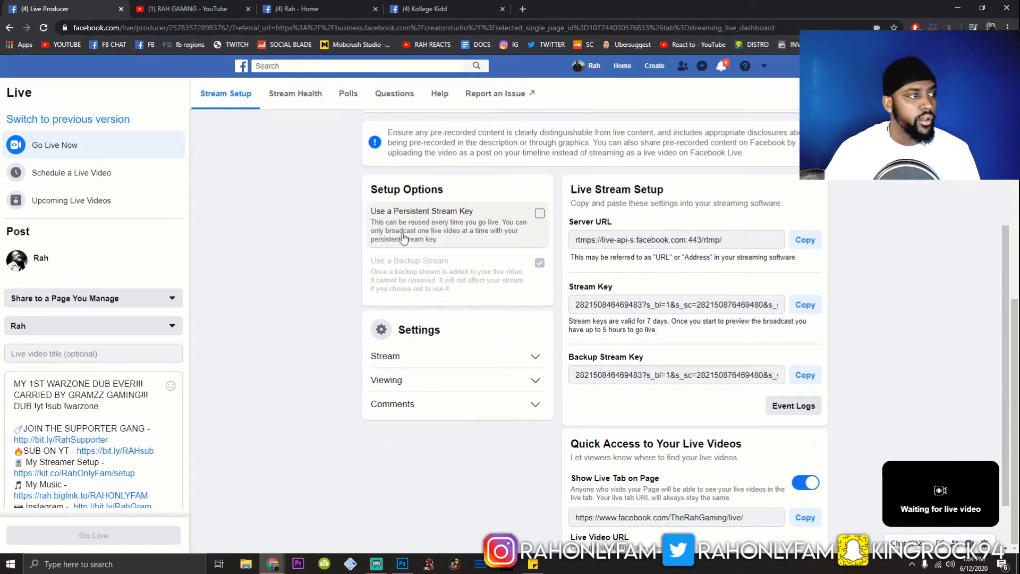
pyautogui.moveTo(476, 234)
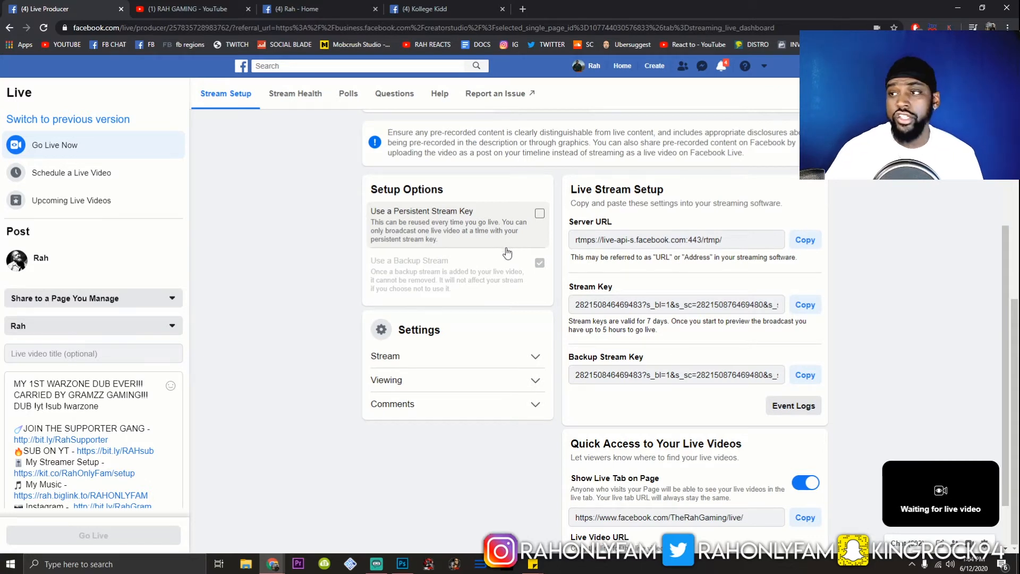
pyautogui.moveTo(534, 242)
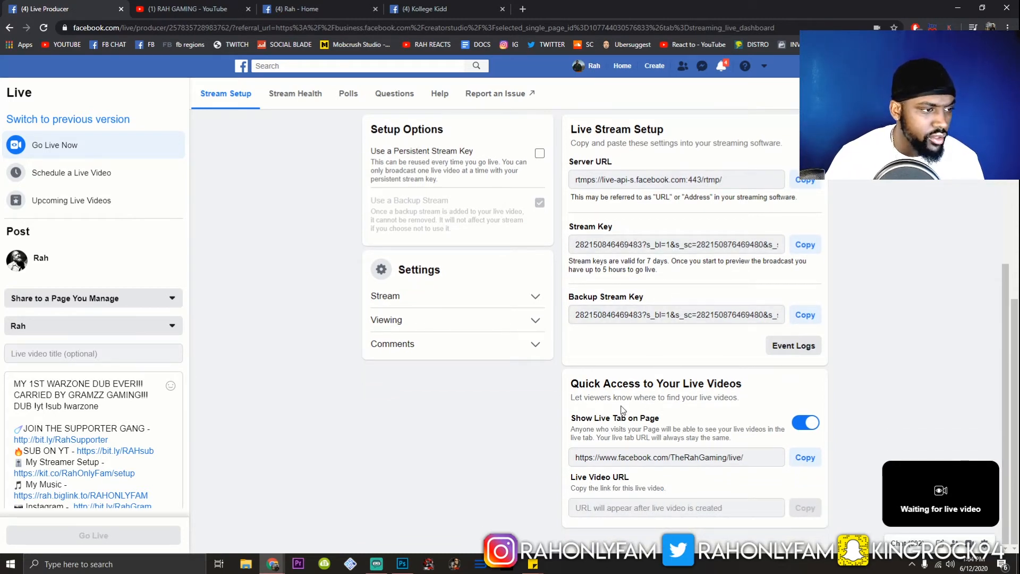
pyautogui.moveTo(629, 428)
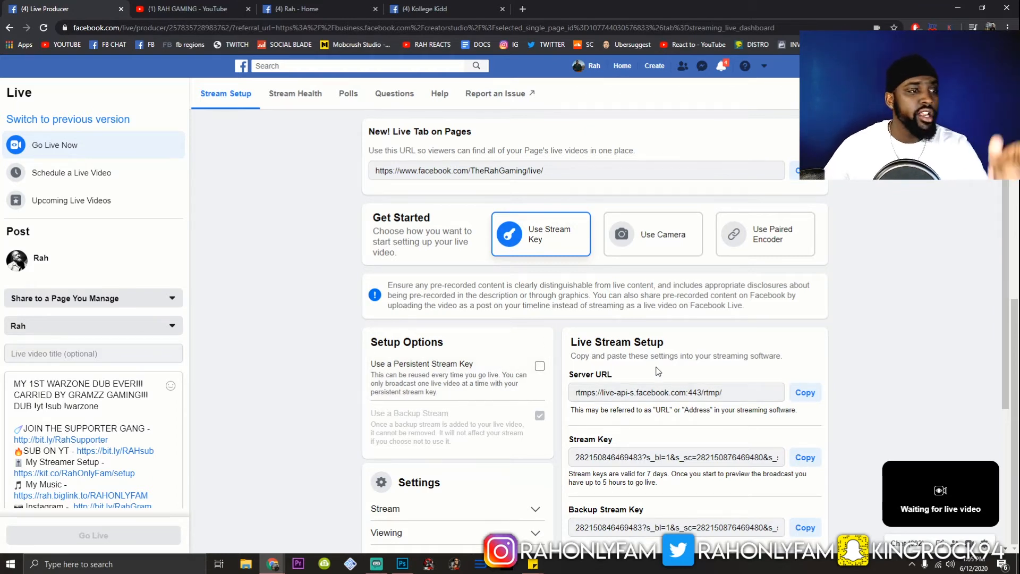
pyautogui.moveTo(671, 349)
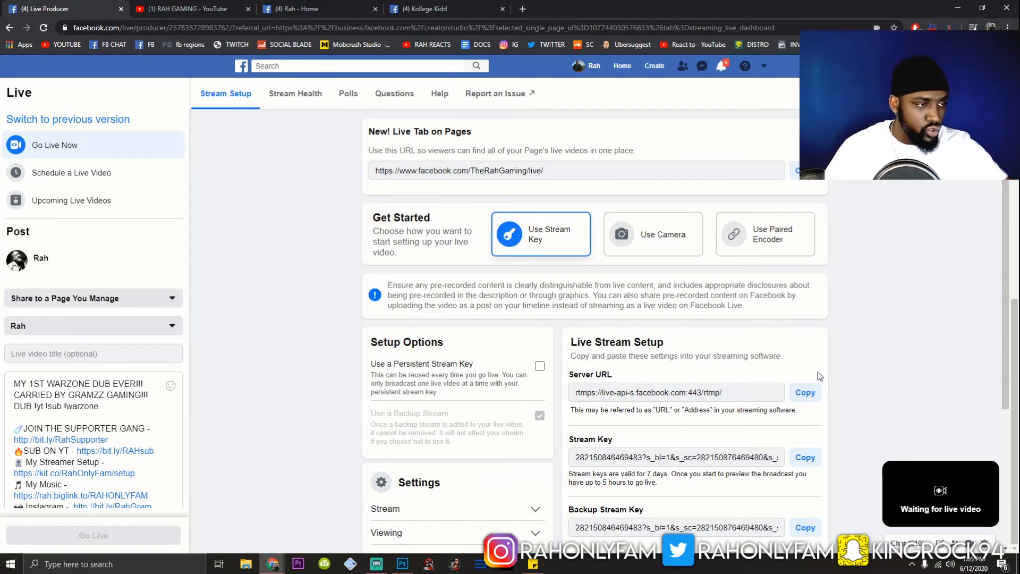
pyautogui.scroll(-3)
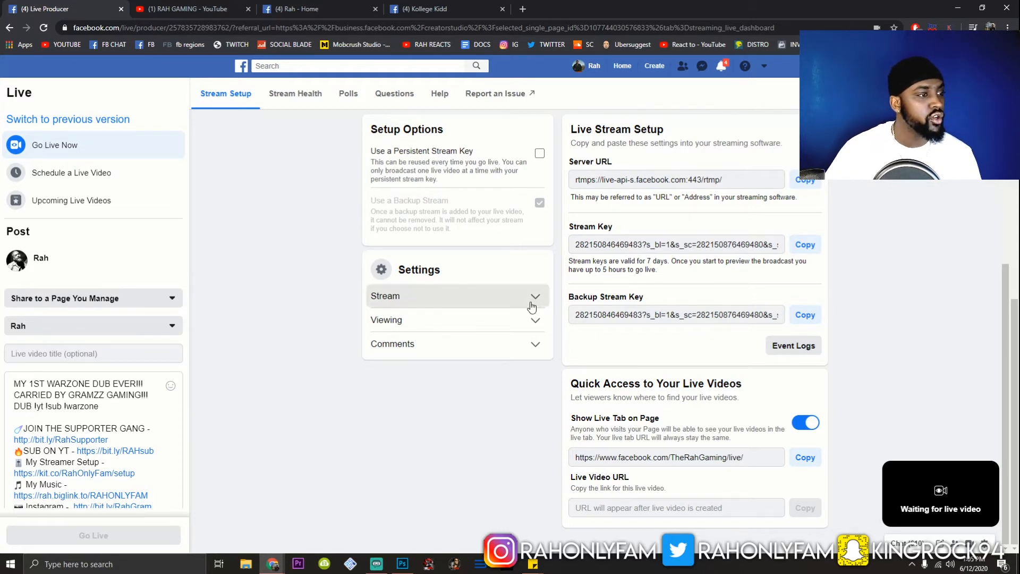
# Step: Review the Stream and Viewing settings: embedding allowed, auto captions on
pyautogui.click(534, 296)
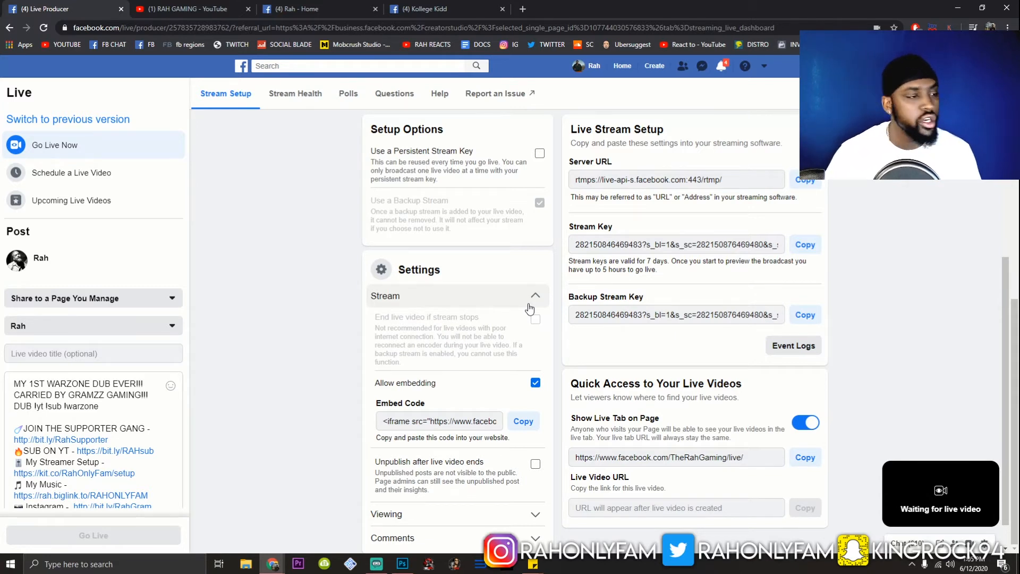
pyautogui.scroll(-3)
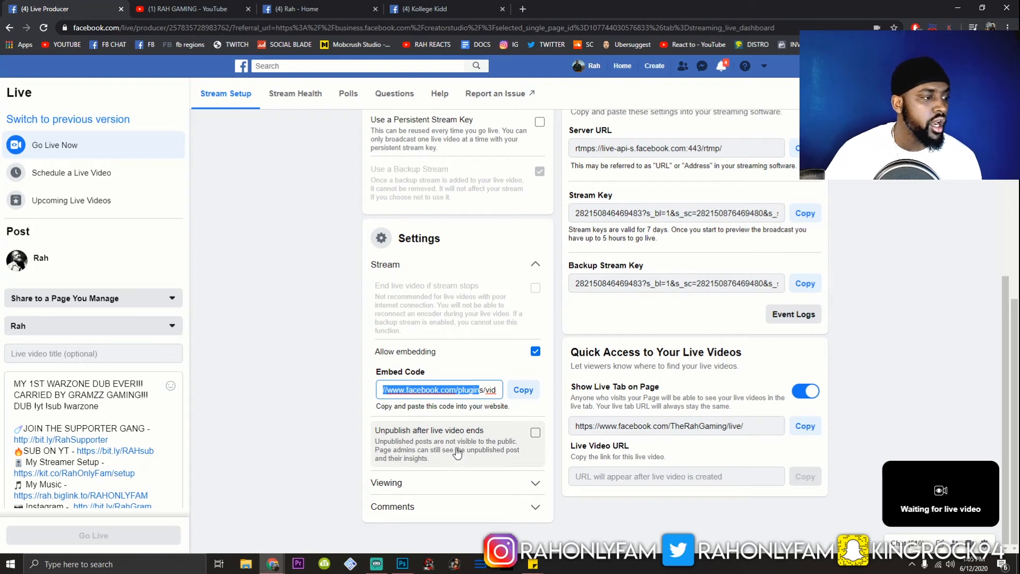
pyautogui.moveTo(465, 466)
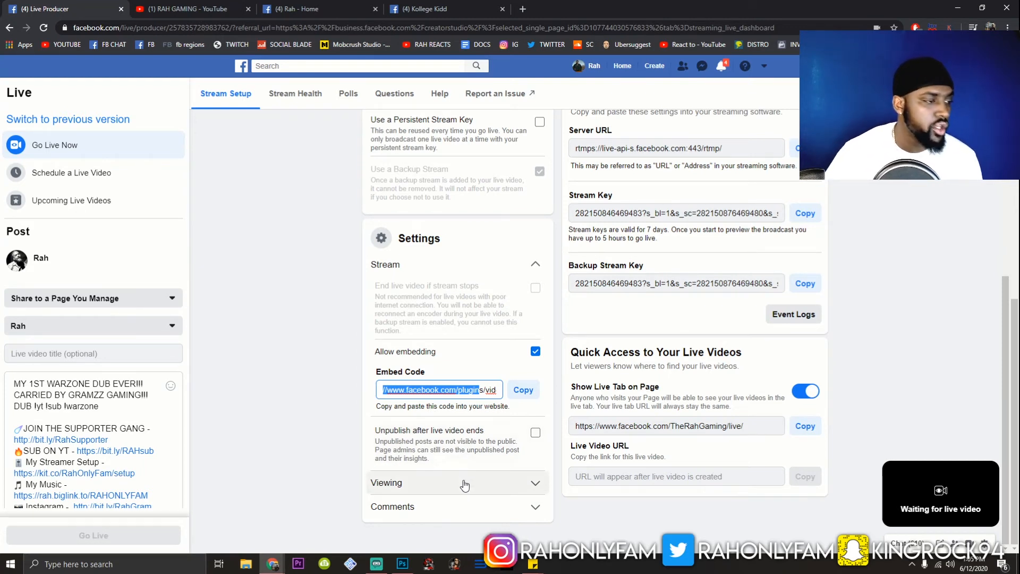
pyautogui.click(466, 483)
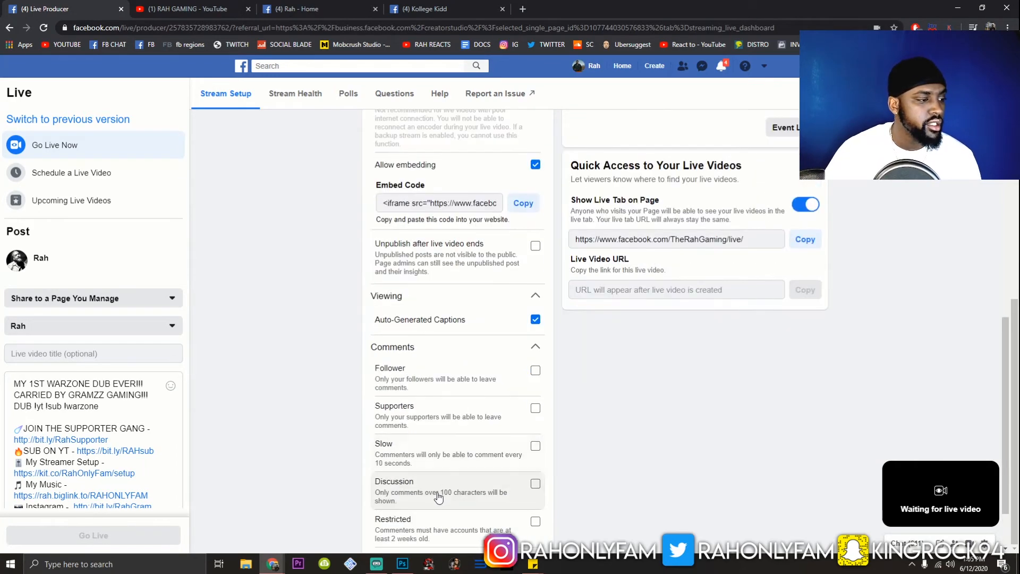
pyautogui.scroll(-3)
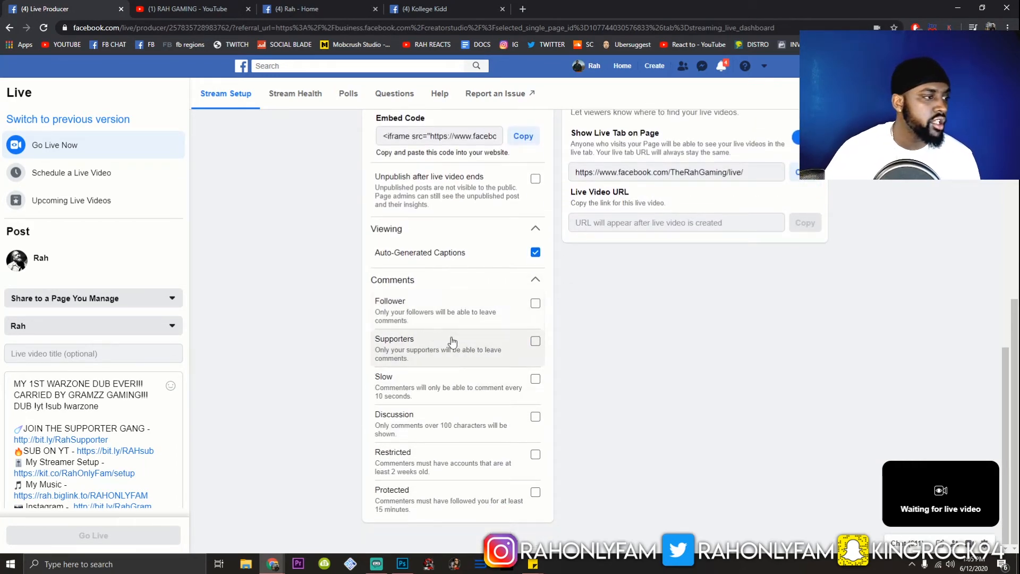
pyautogui.moveTo(427, 442)
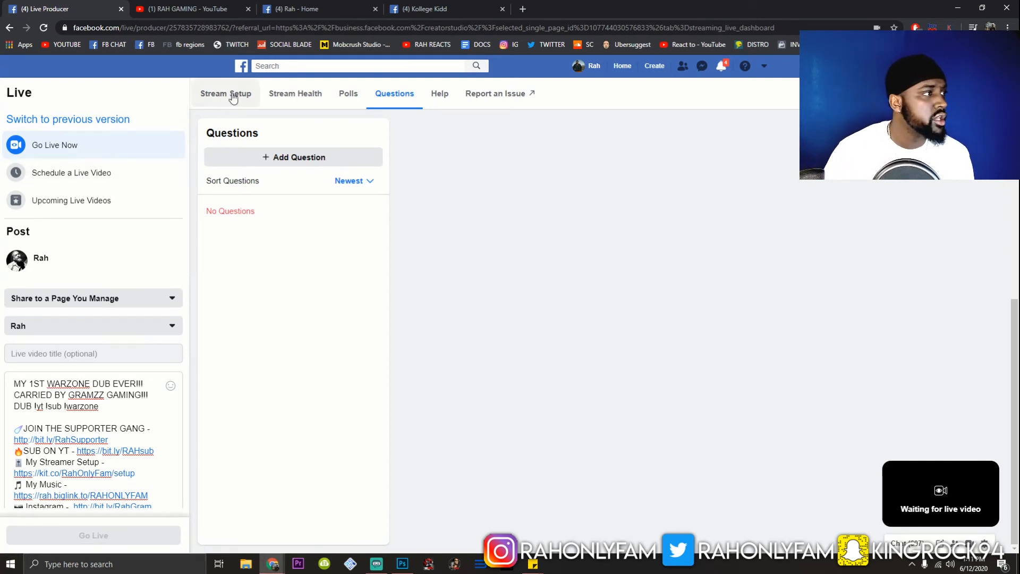
# Step: Return to the Stream Setup page and look through its stream-key settings
pyautogui.click(226, 93)
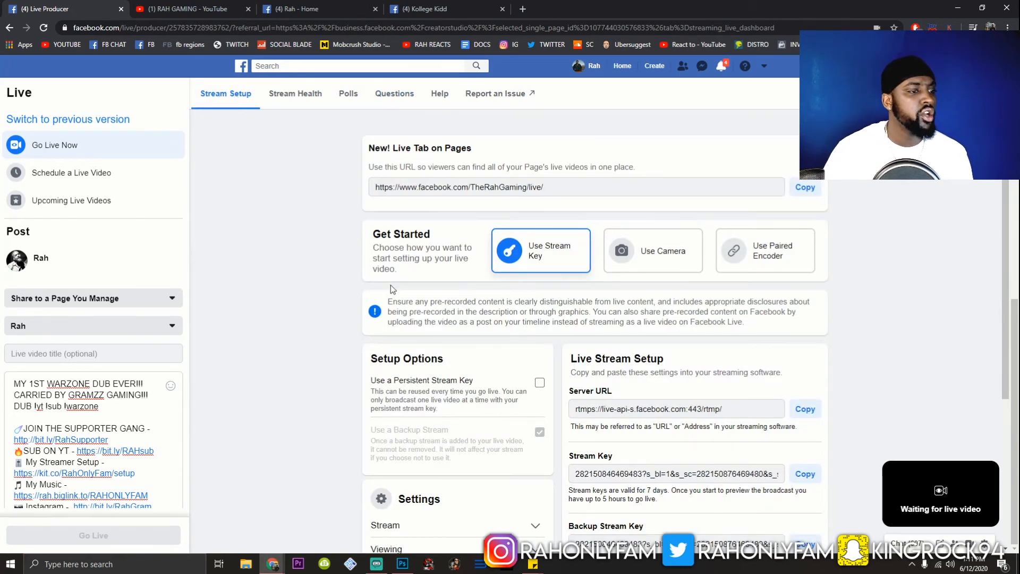
pyautogui.scroll(-3)
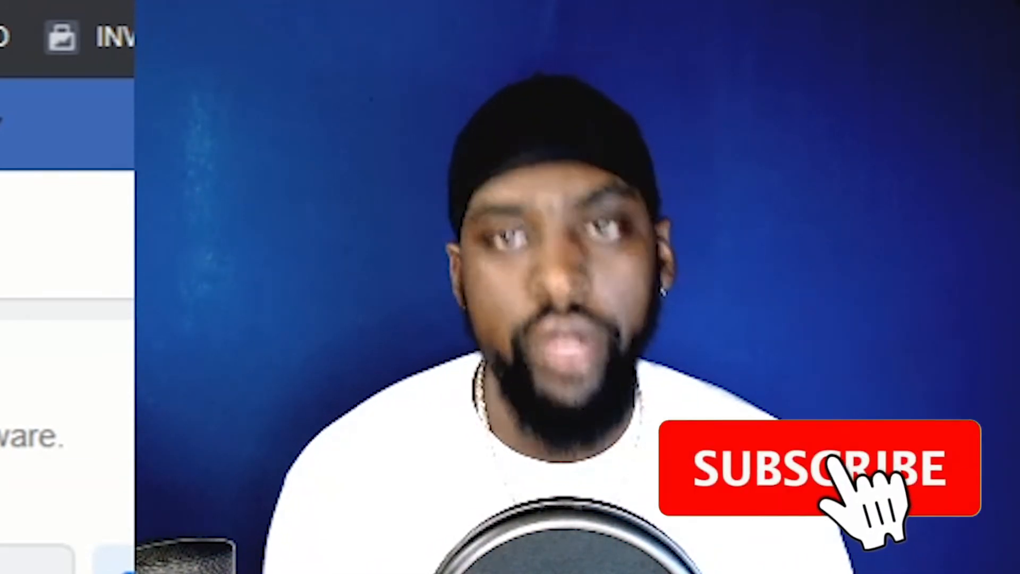
pyautogui.click(838, 484)
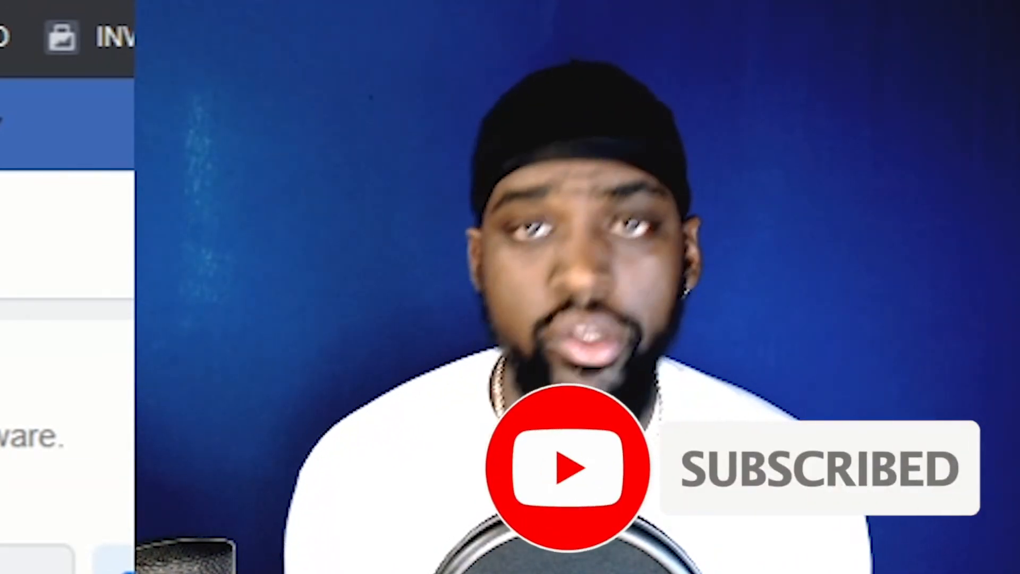